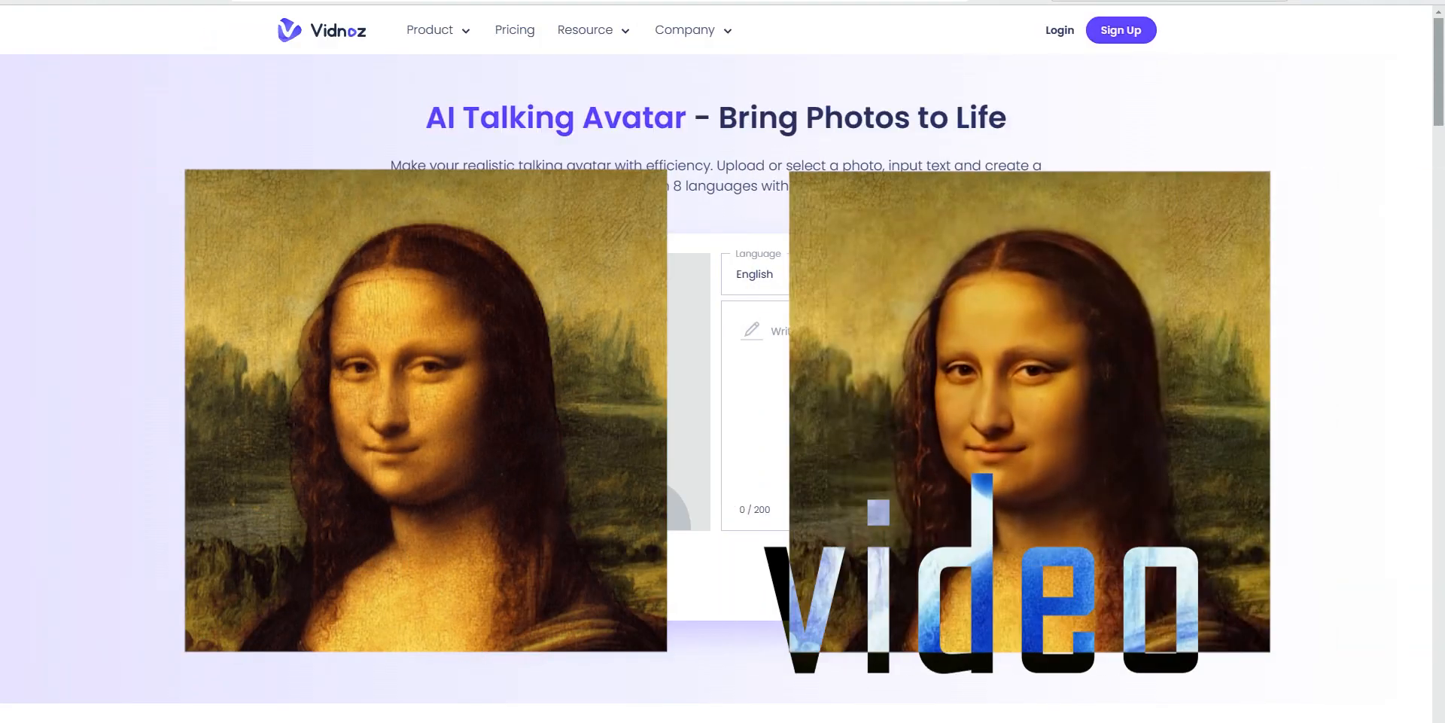
Scroll the landing page down to the 'How to Create a Talking Avatar Video' guide.
scroll(down, 3)
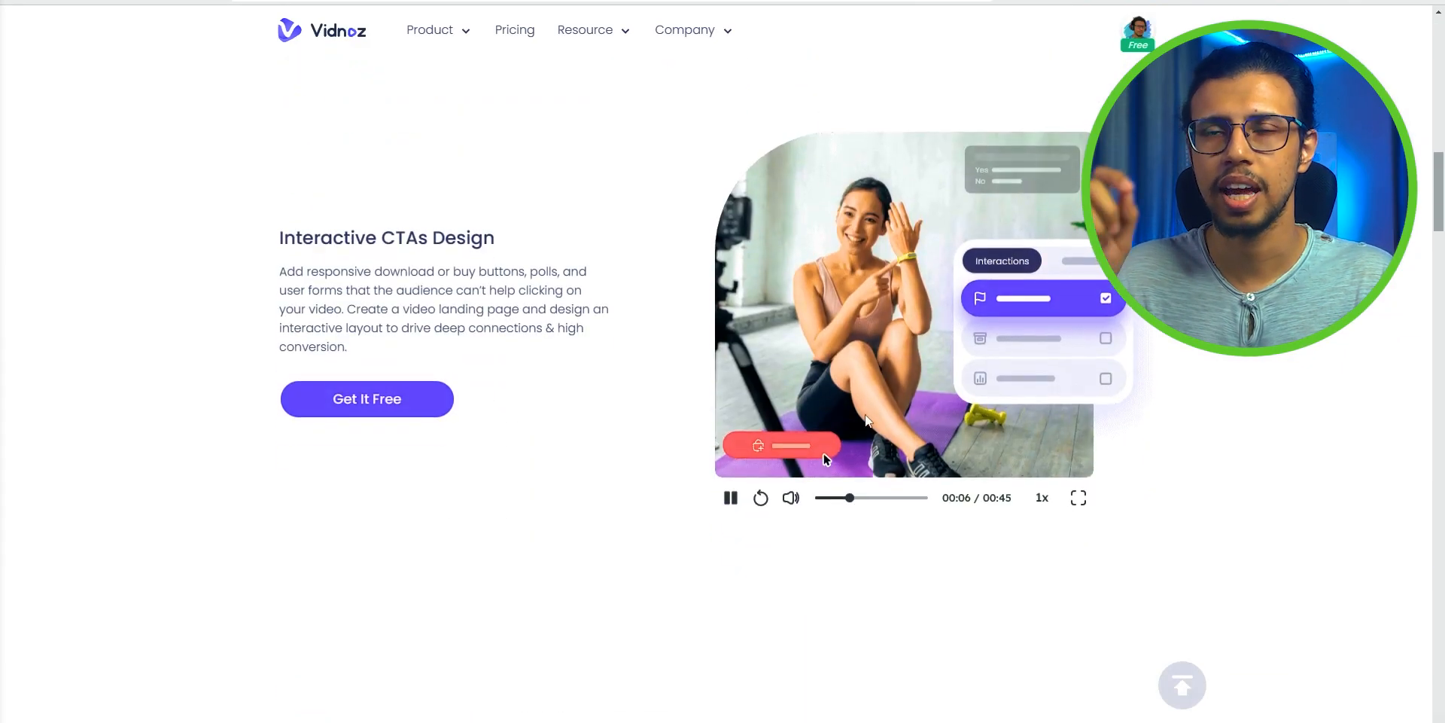
scroll(down, 3)
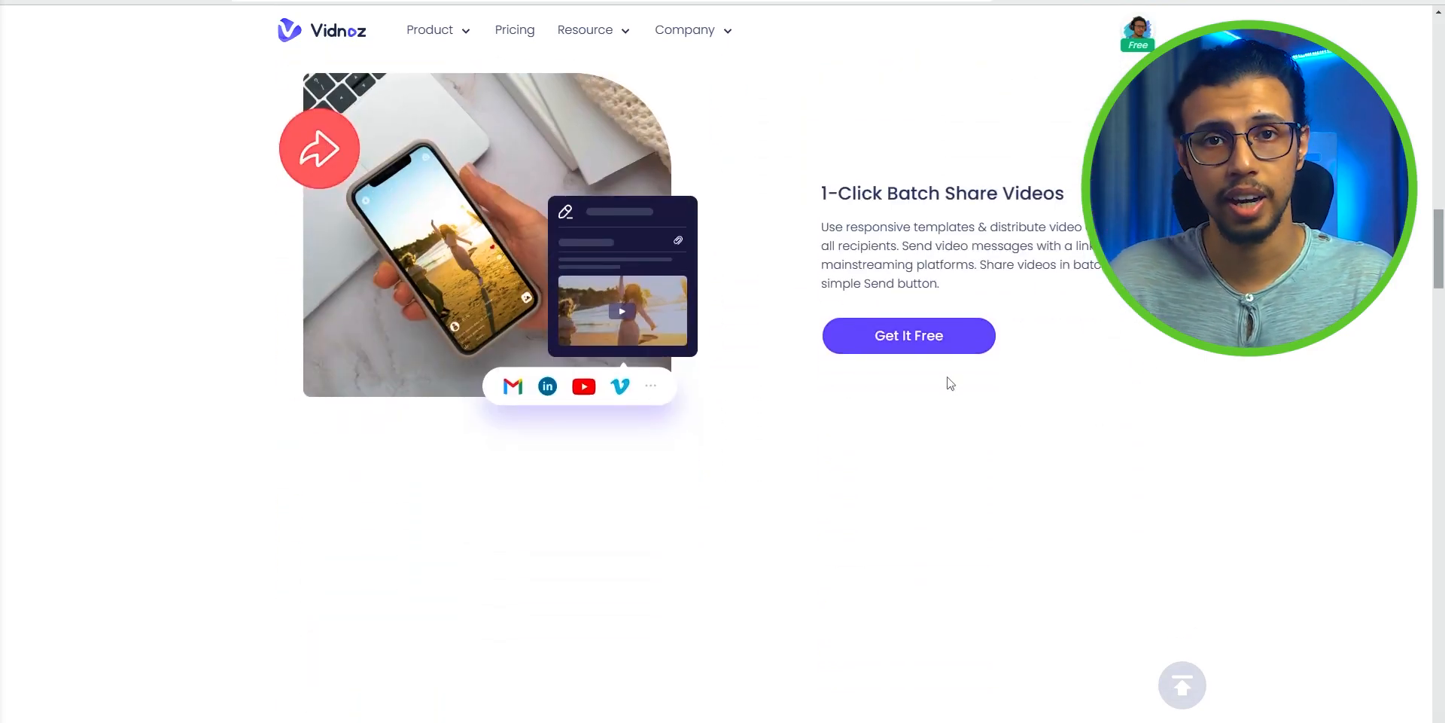
scroll(down, 3)
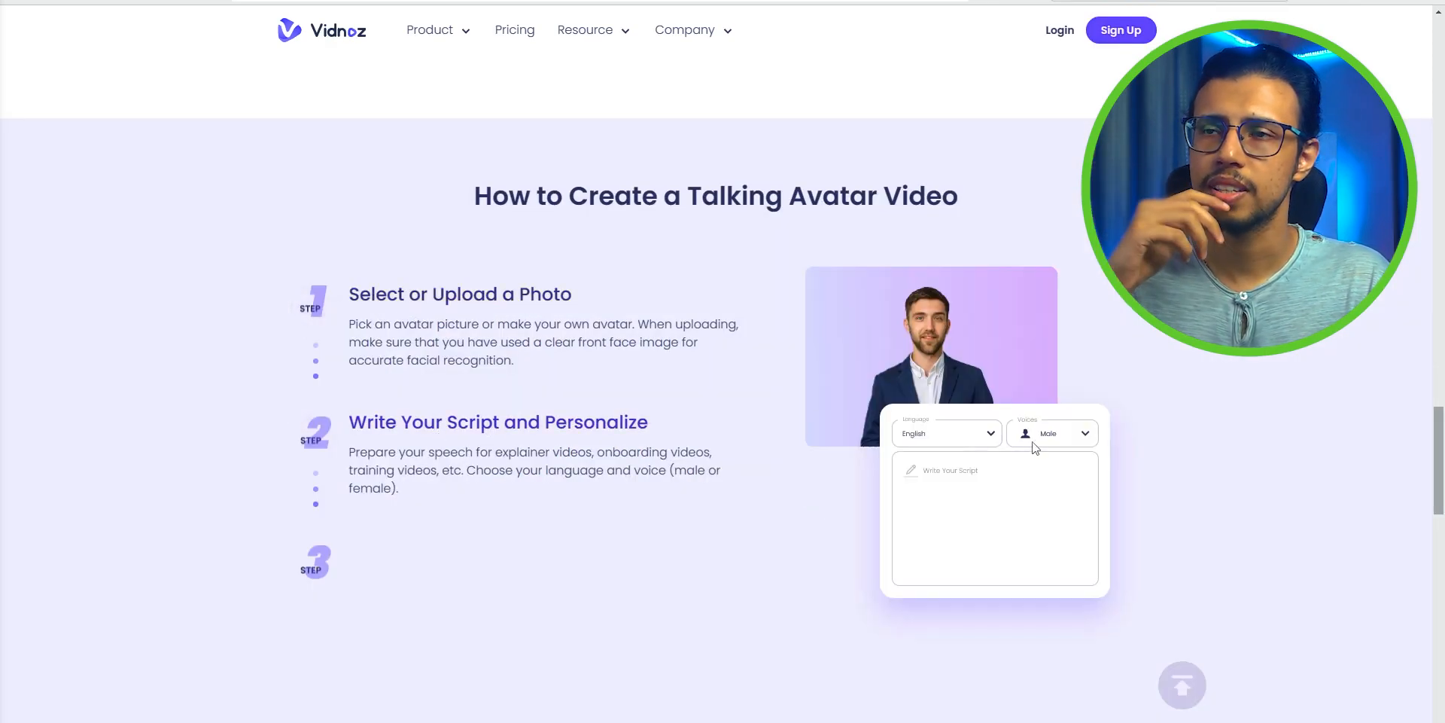
scroll(down, 3)
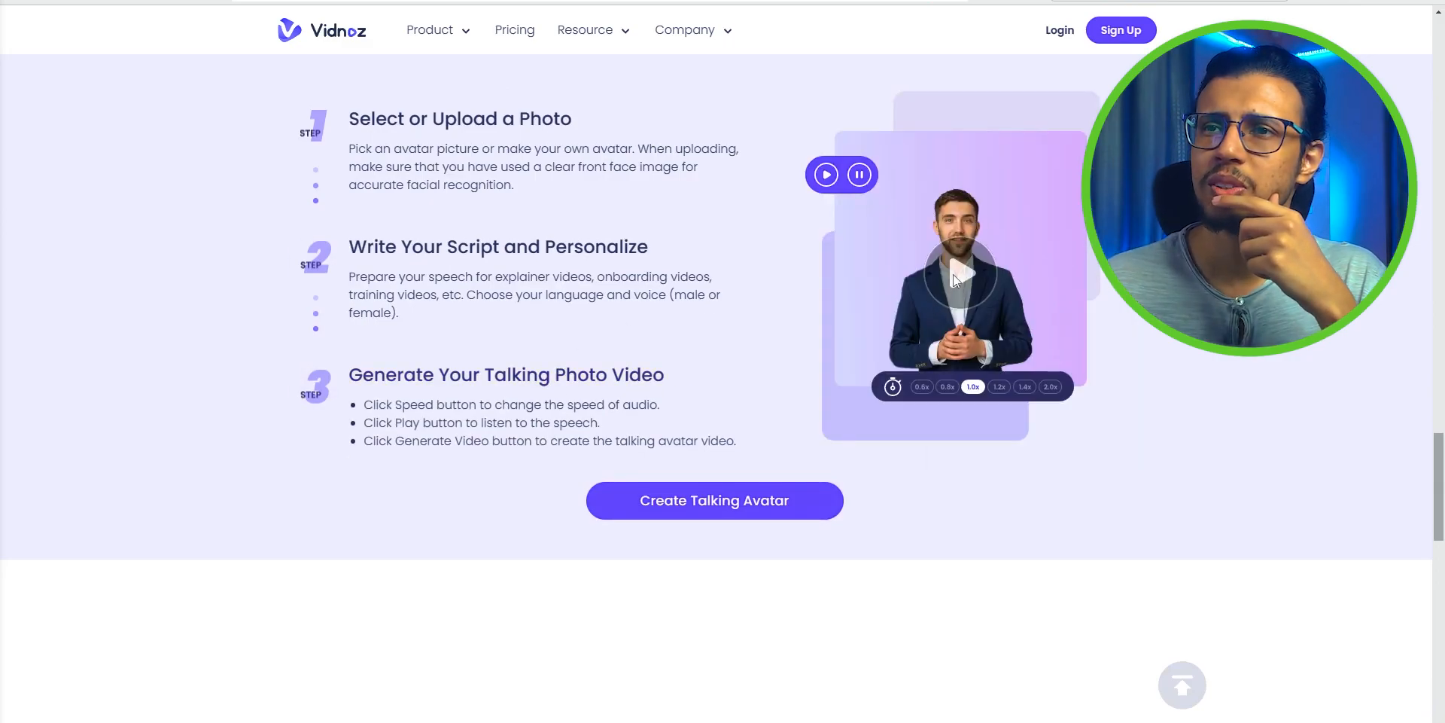
Open the avatar creator, choose the Mona Lisa portrait, and enter 'How does this work?'.
click(714, 501)
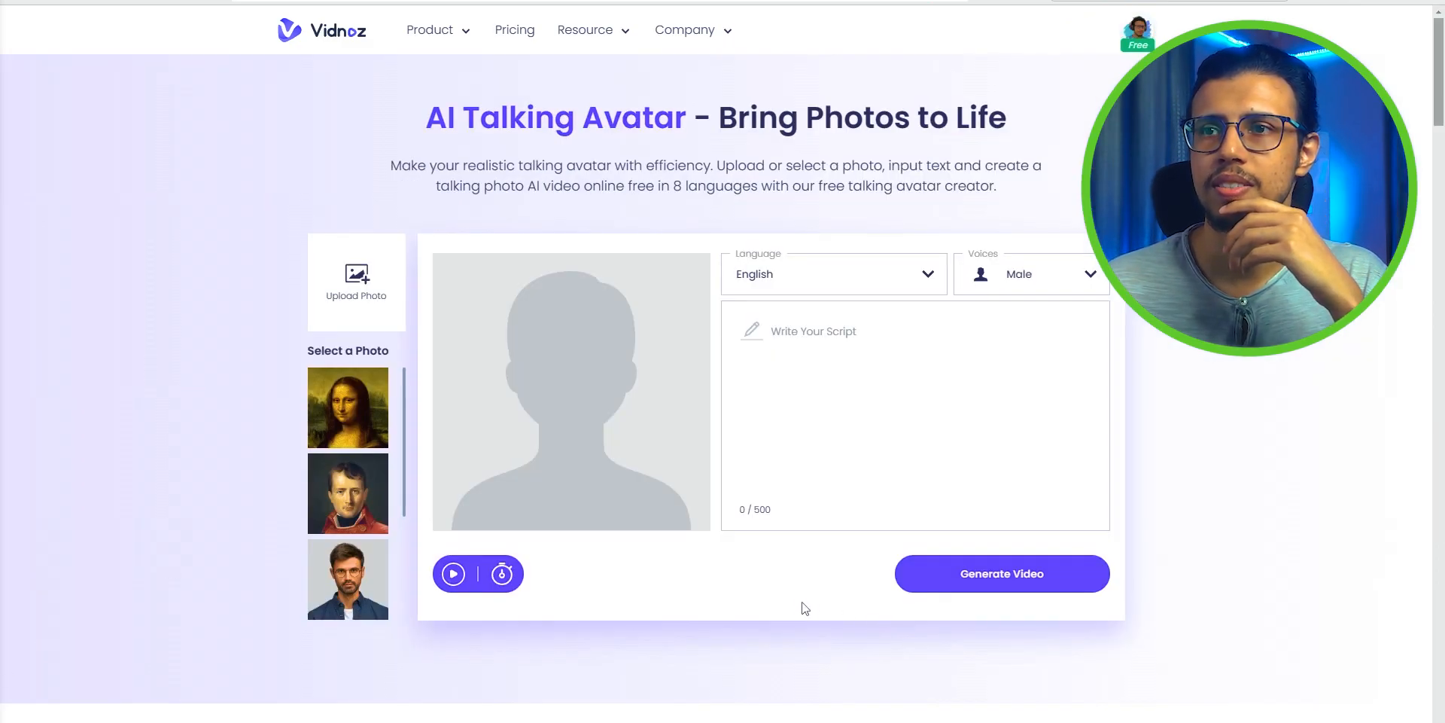
click(348, 406)
text(How d)
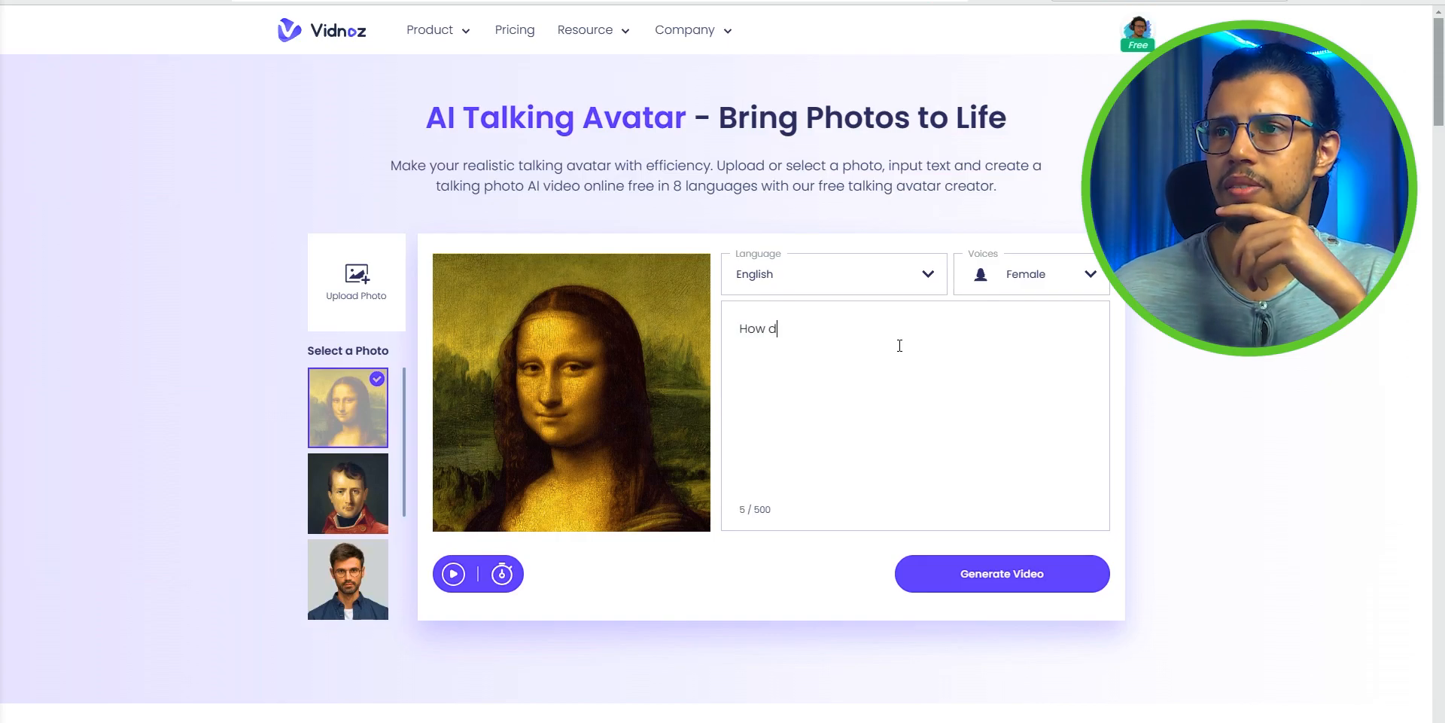
text(oes this work?)
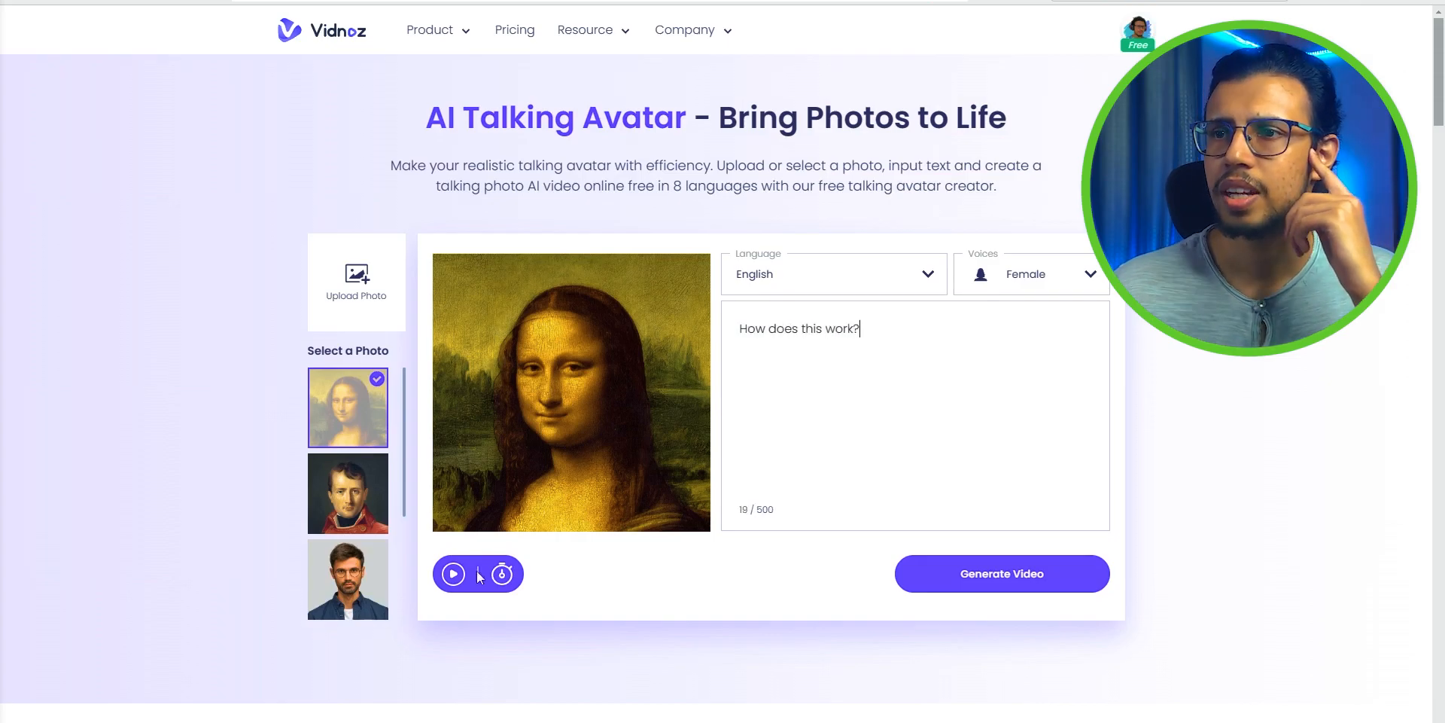
Preview the female-voiced script, then start generating the Mona Lisa video.
click(452, 573)
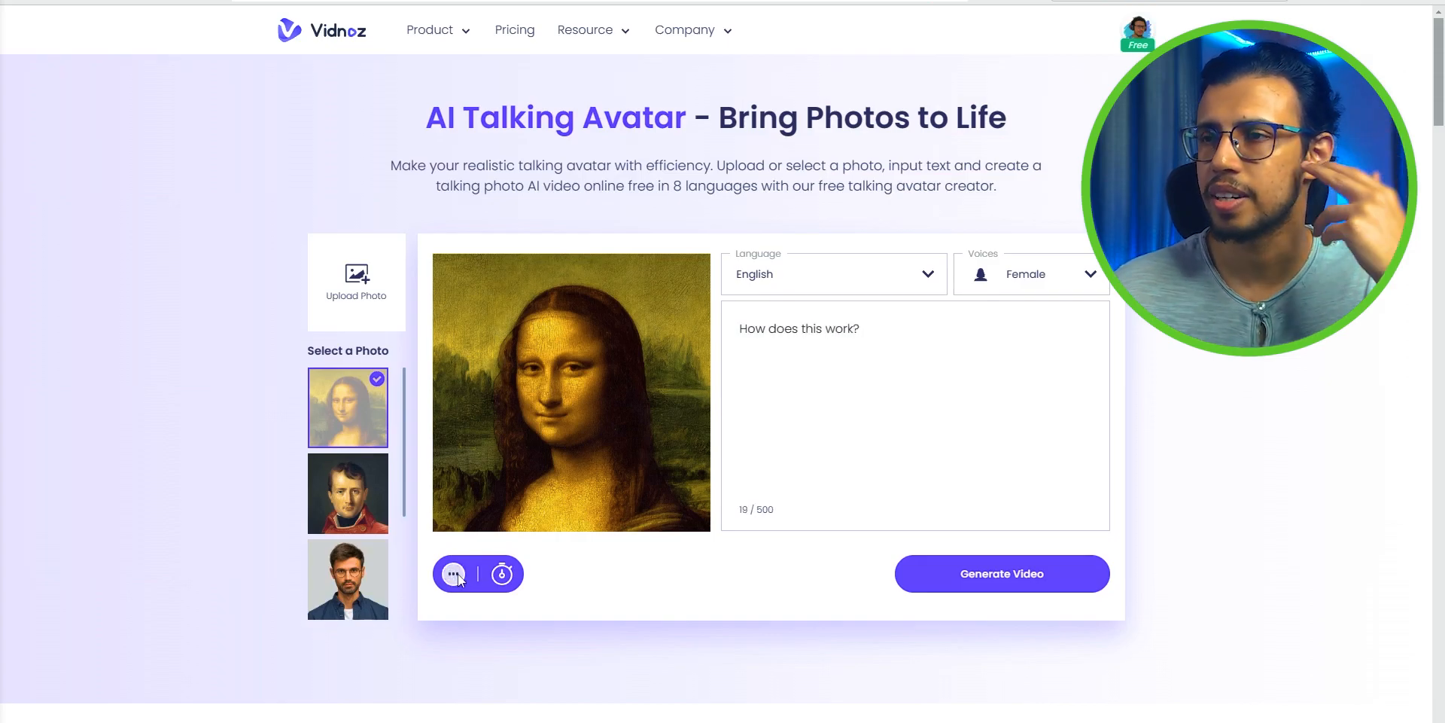
mouse_move(444, 607)
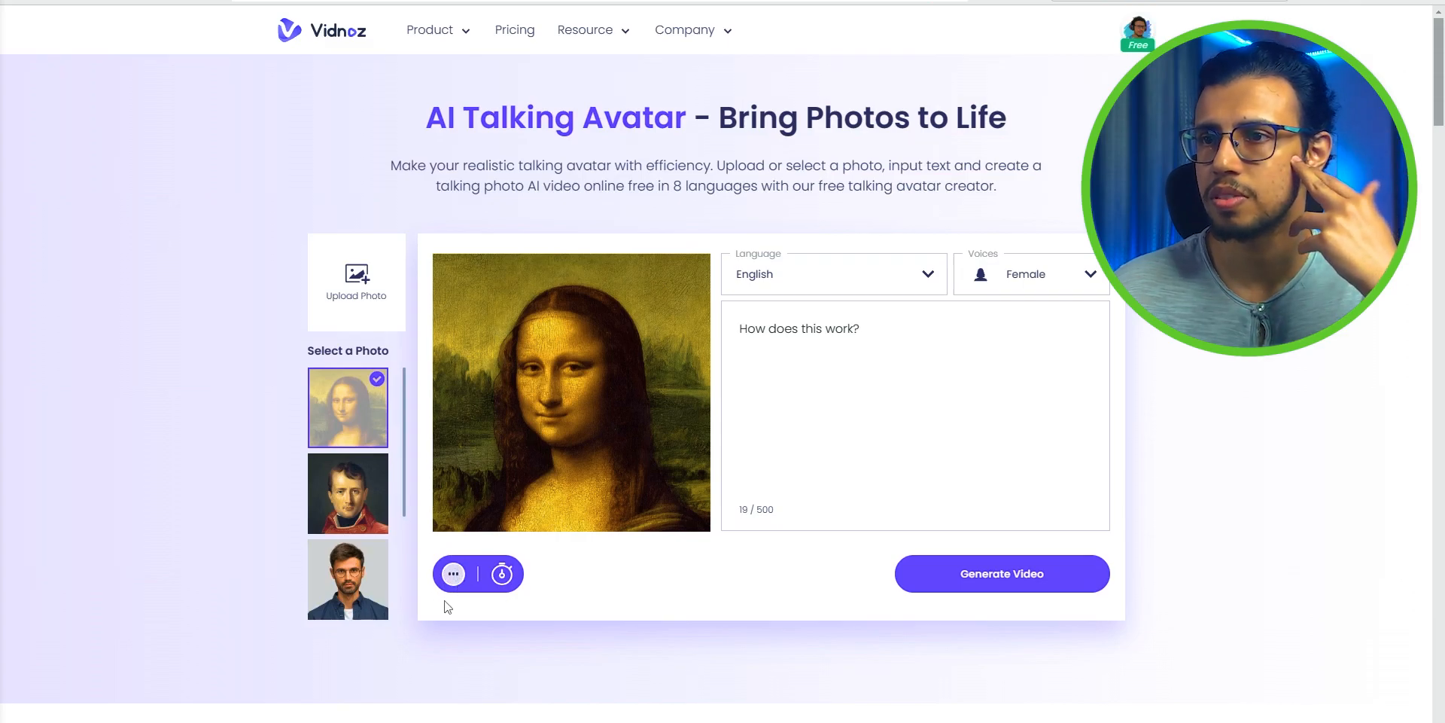
click(1001, 572)
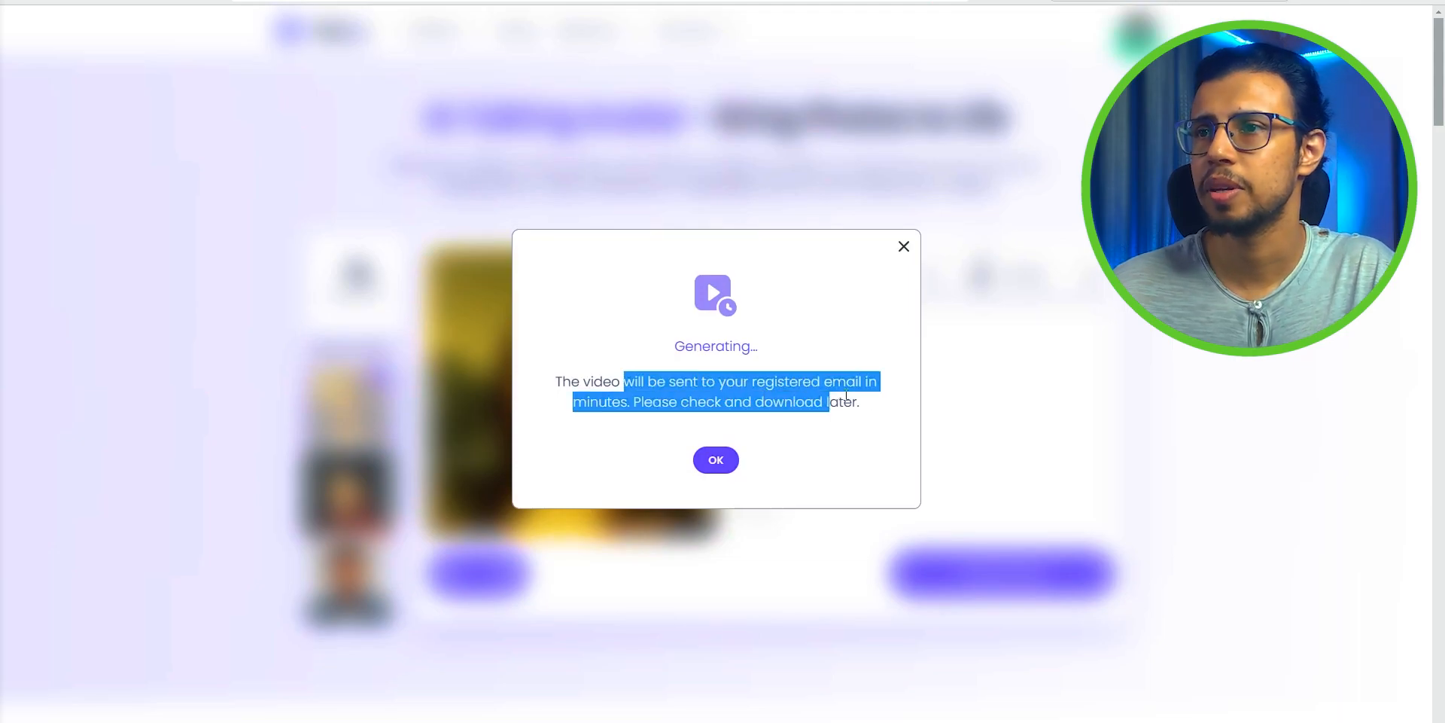
Download the Mona Lisa video from the Vidnoz email to Downloads and play it.
click(715, 460)
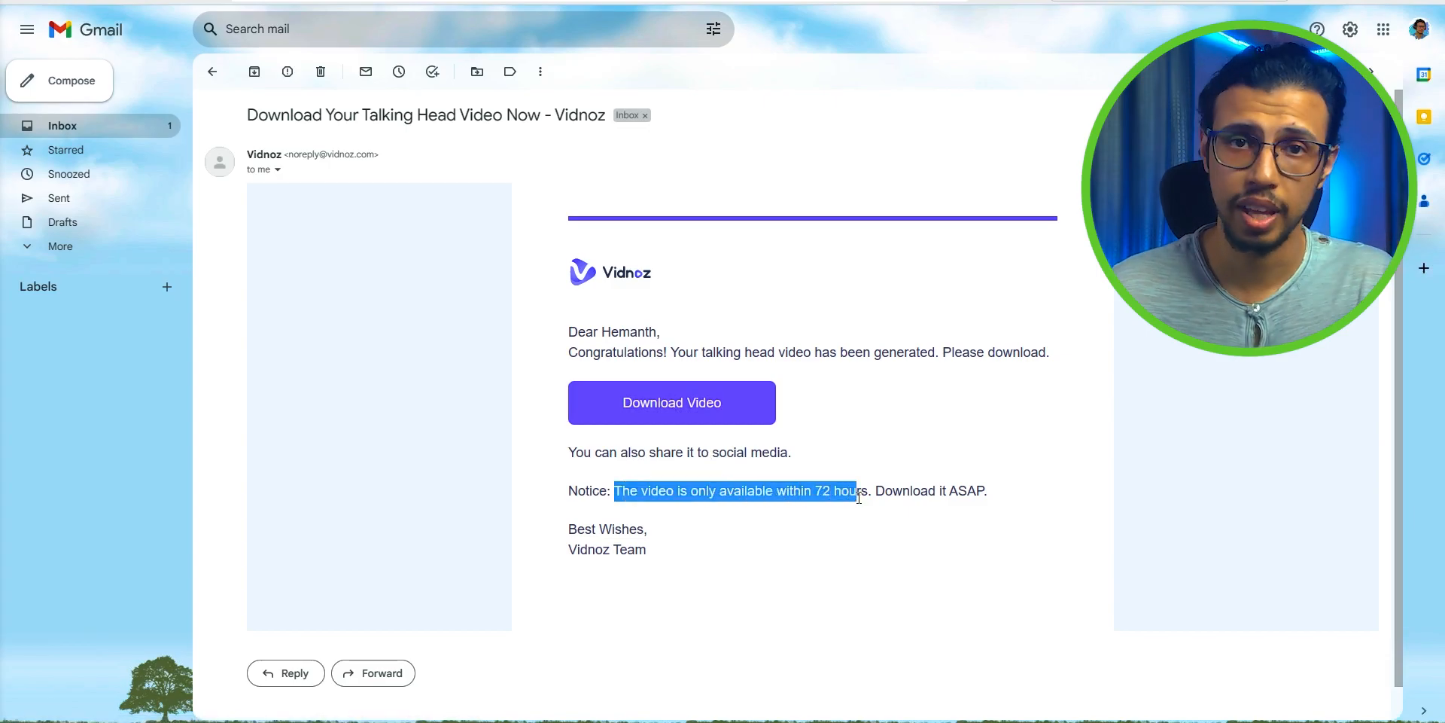
click(670, 402)
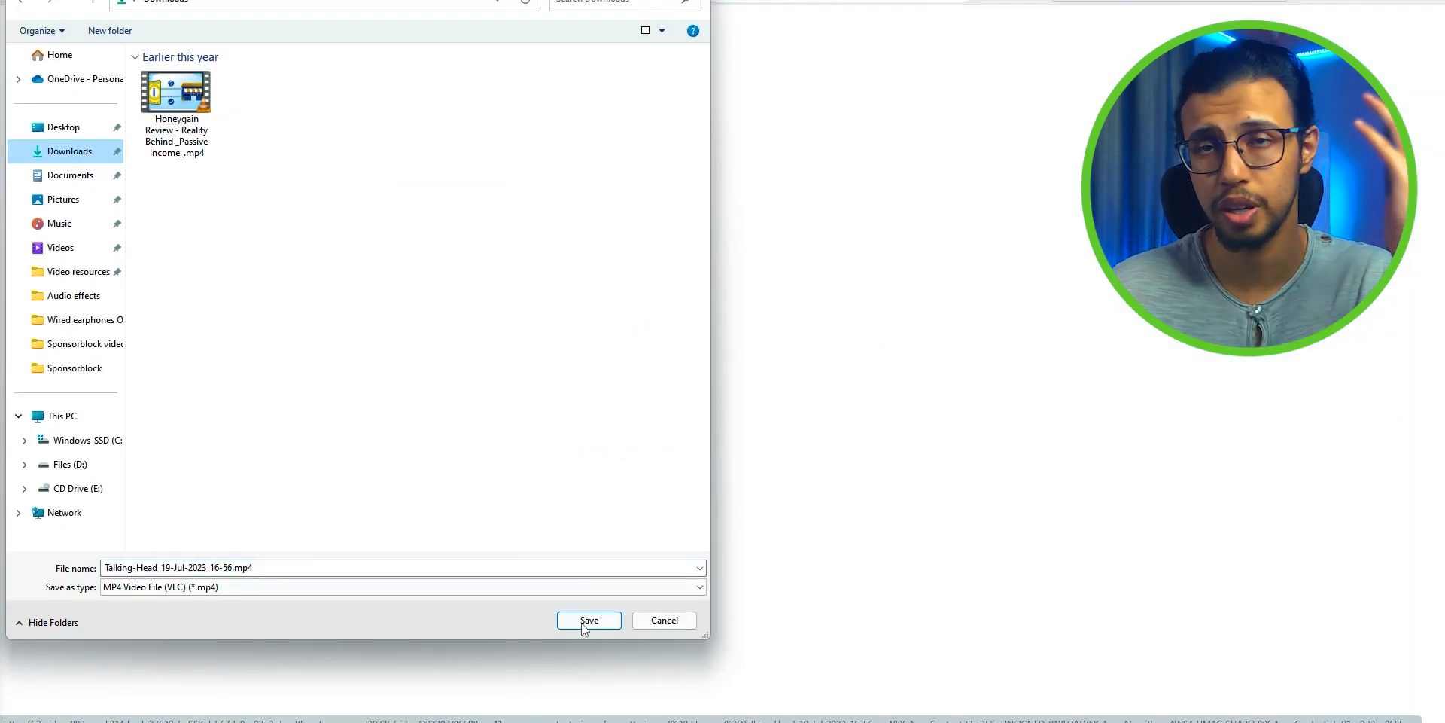
click(588, 619)
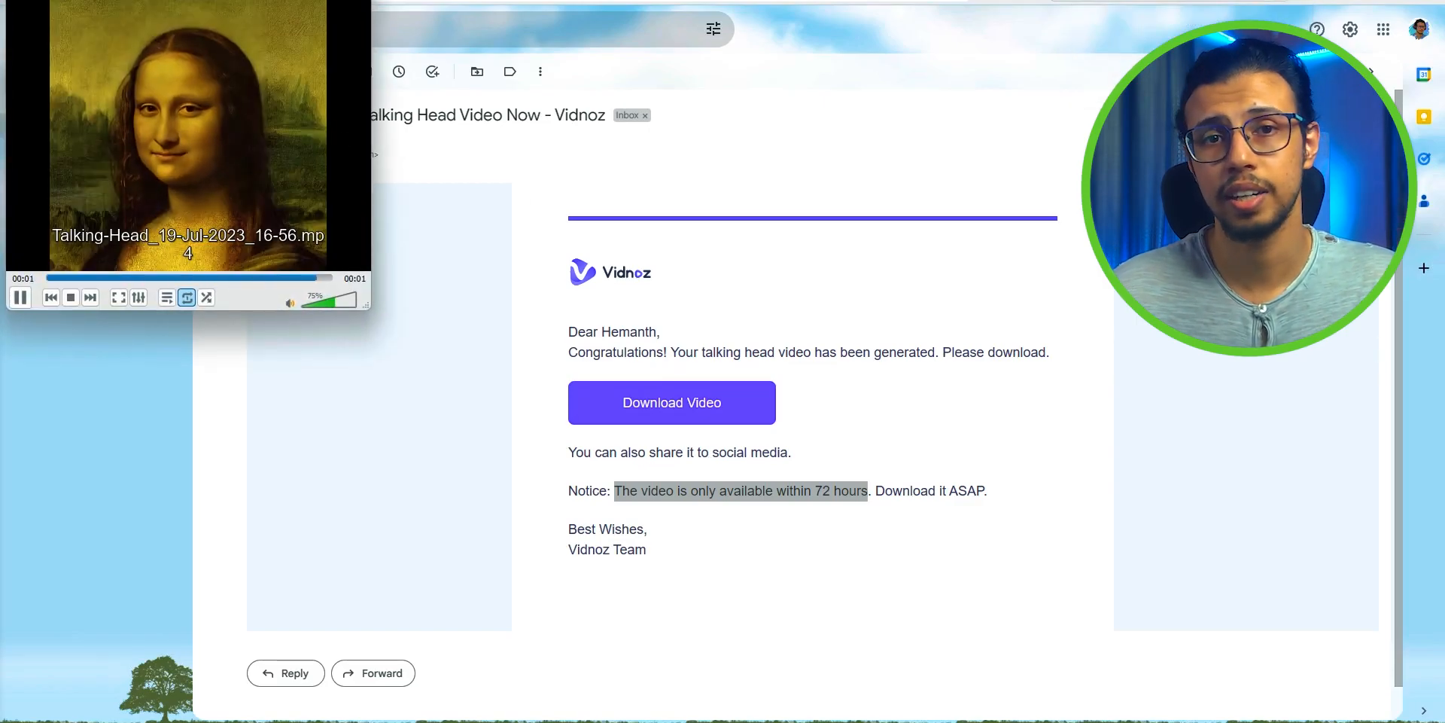
click(117, 297)
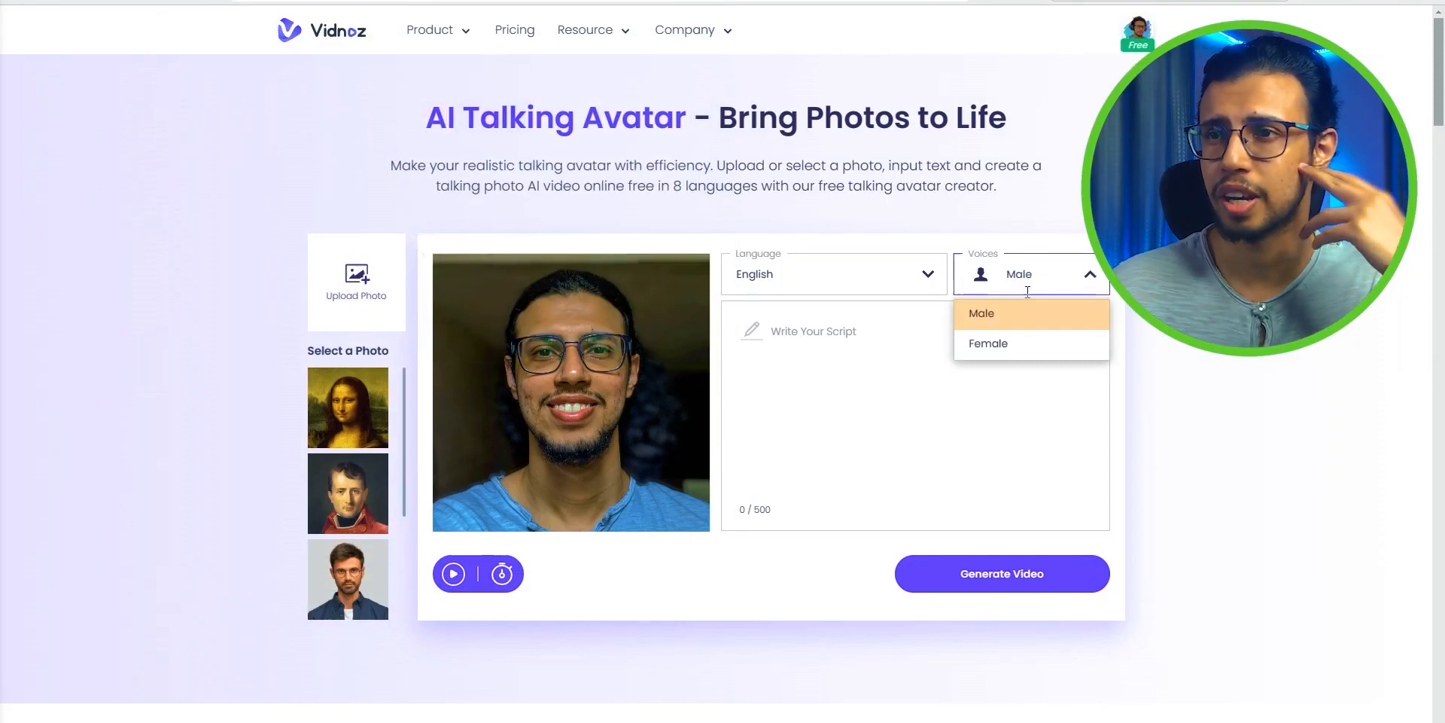
Type the script 'Here's a test of how it looks with a simple selfie...'.
text(Here's a test of how)
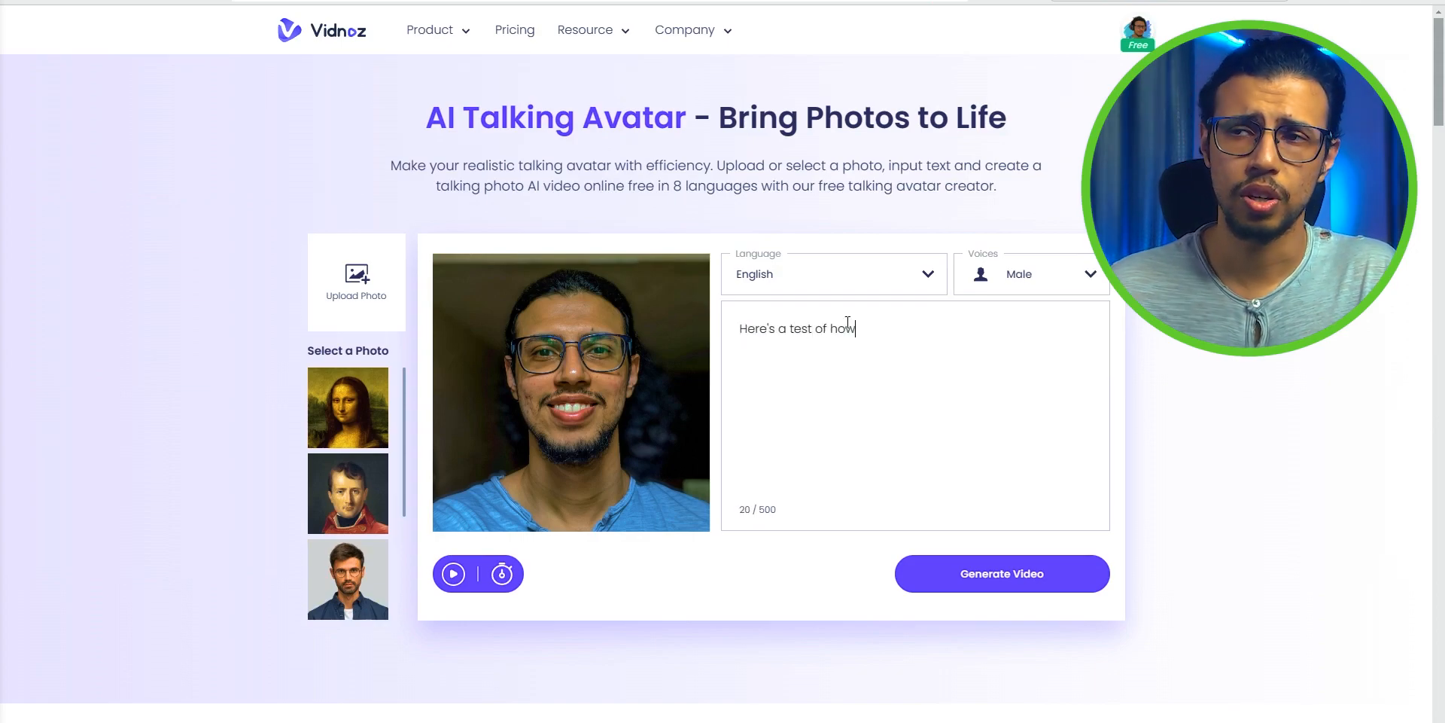
text(it looks with a simple selfie. If it looks organic enough, this might be usable!)
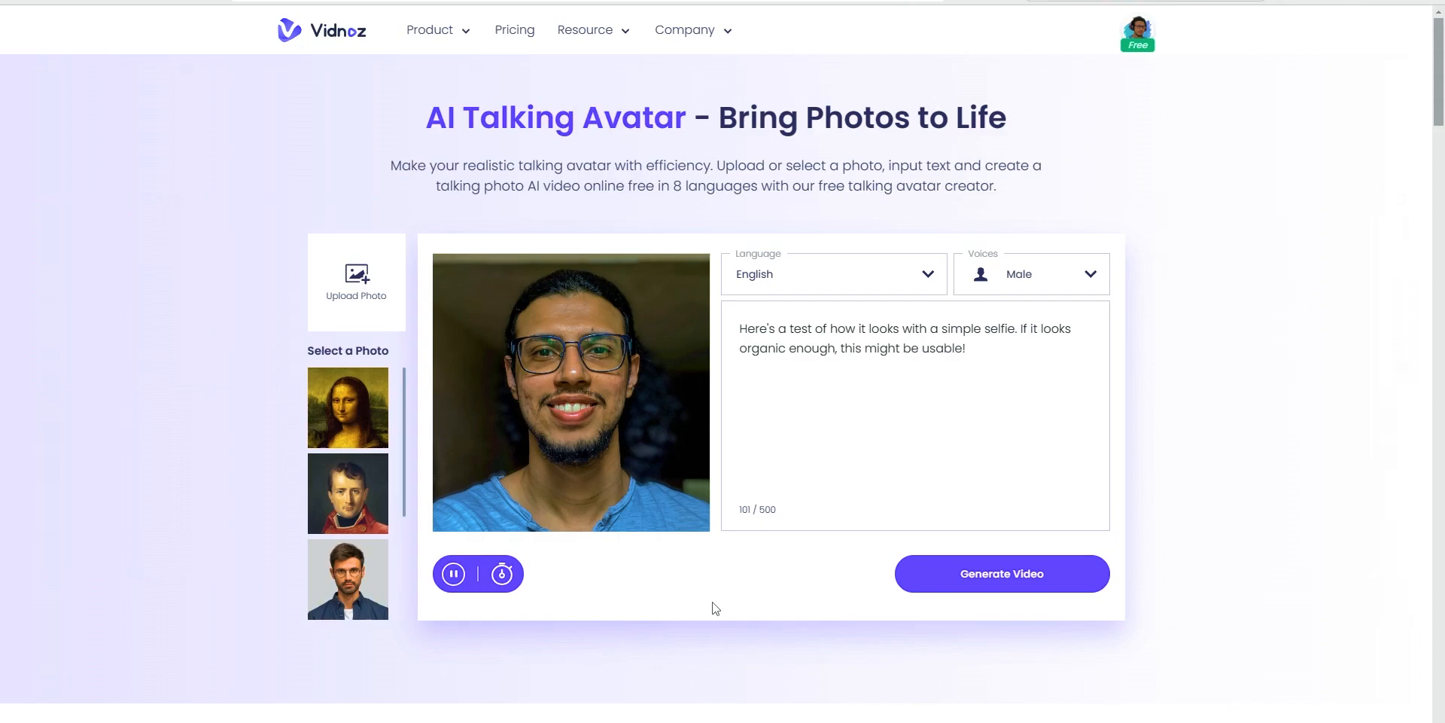
Choose a faster speech speed and request the male-voiced selfie video.
click(502, 573)
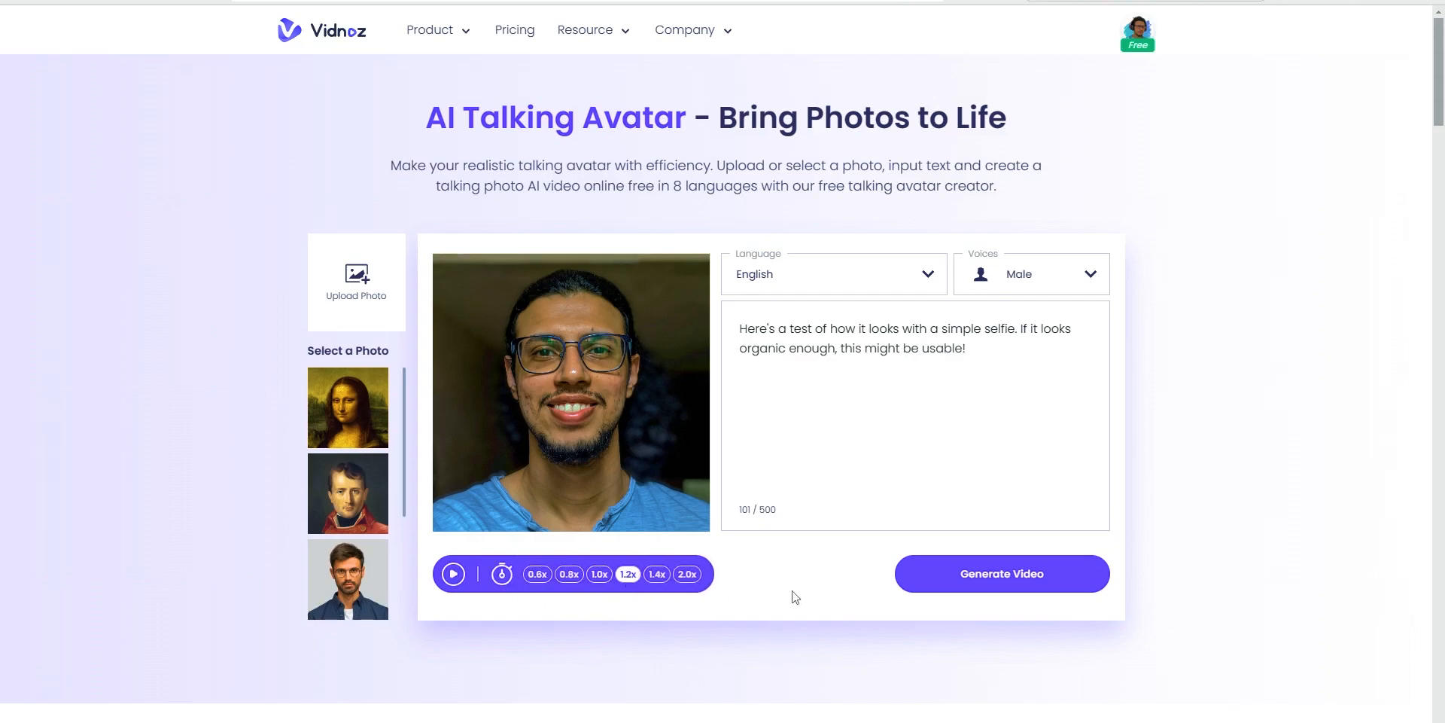
click(656, 573)
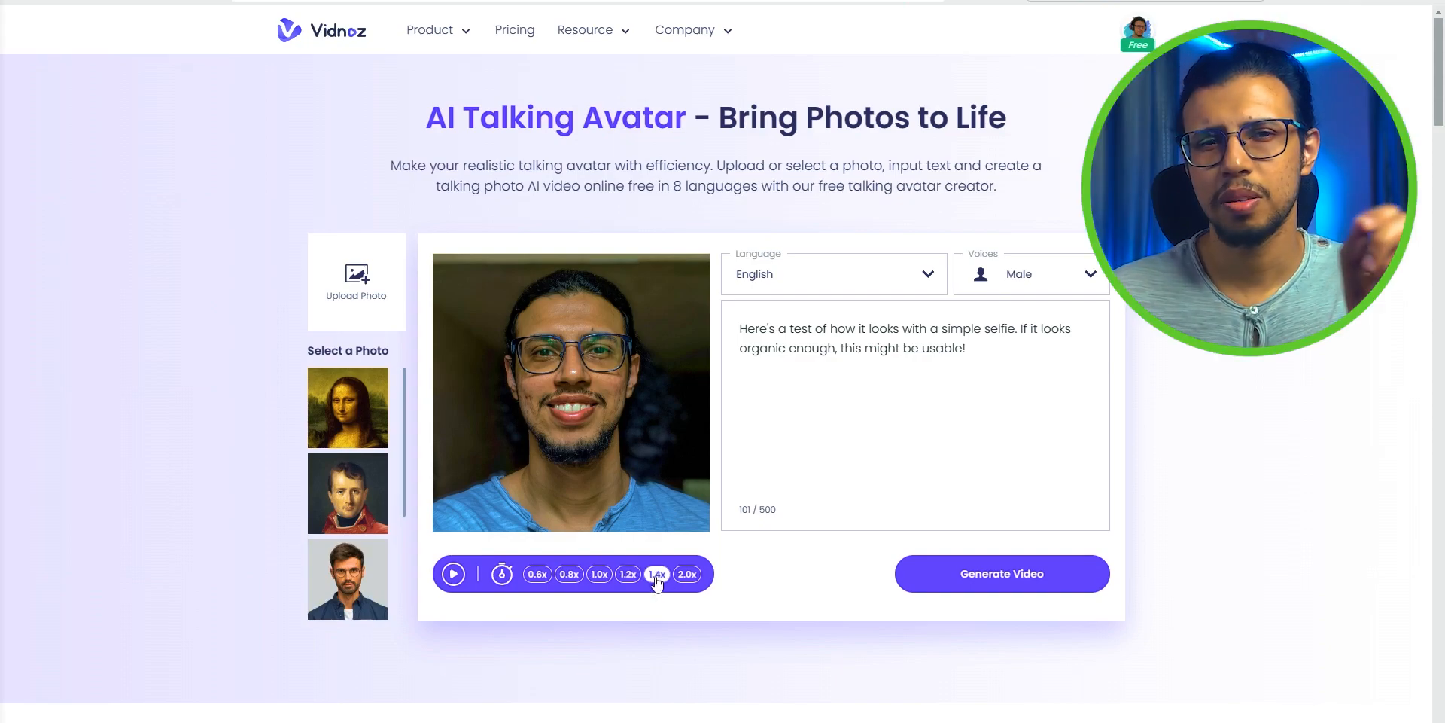
click(628, 574)
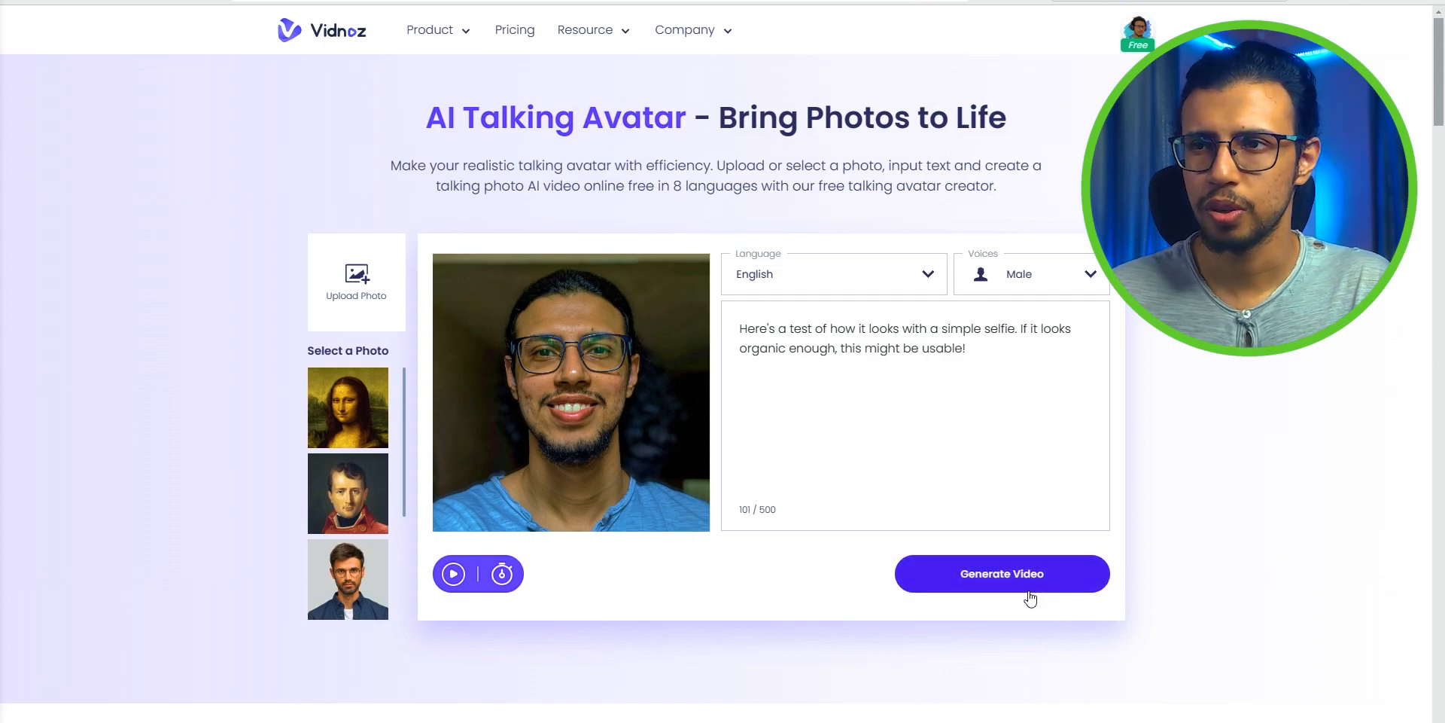
click(1001, 572)
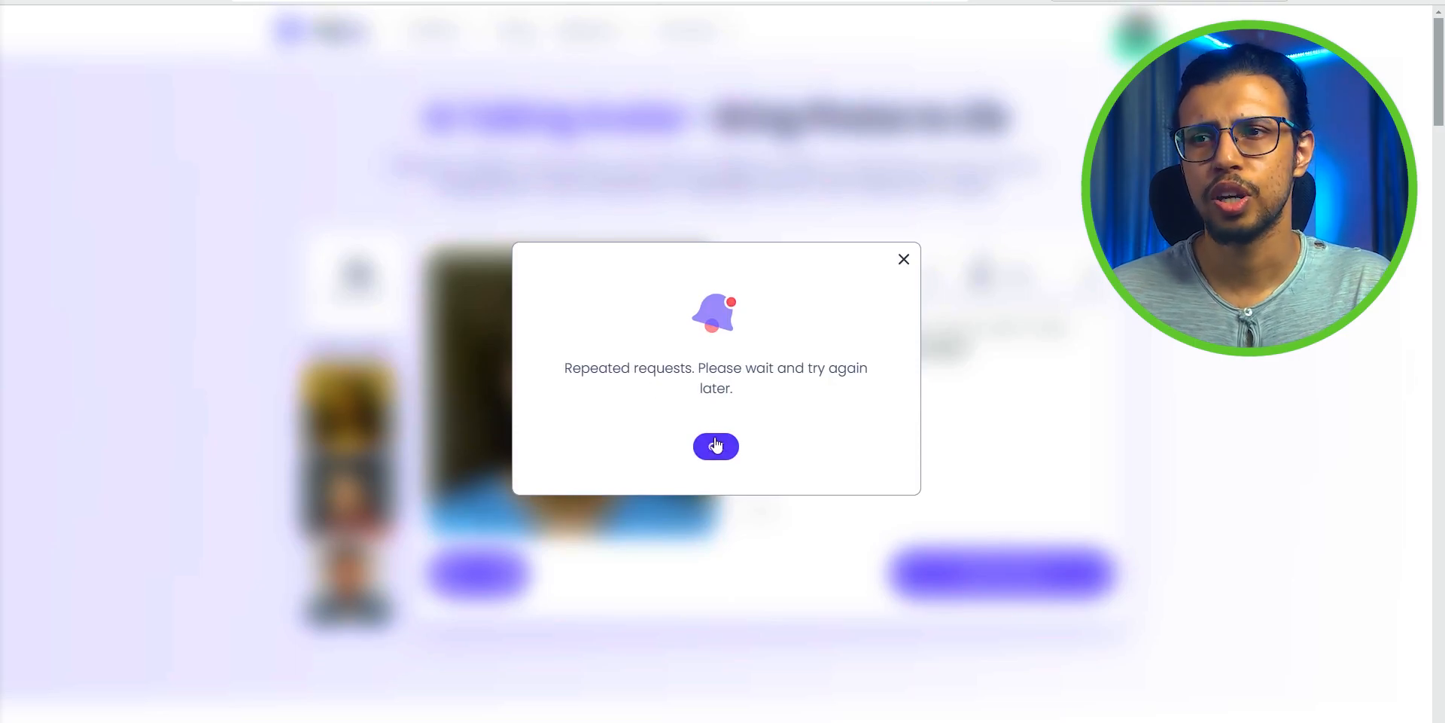
Dismiss the repeated-requests warning and open the newer Vidnoz video-ready message in Gmail.
click(715, 446)
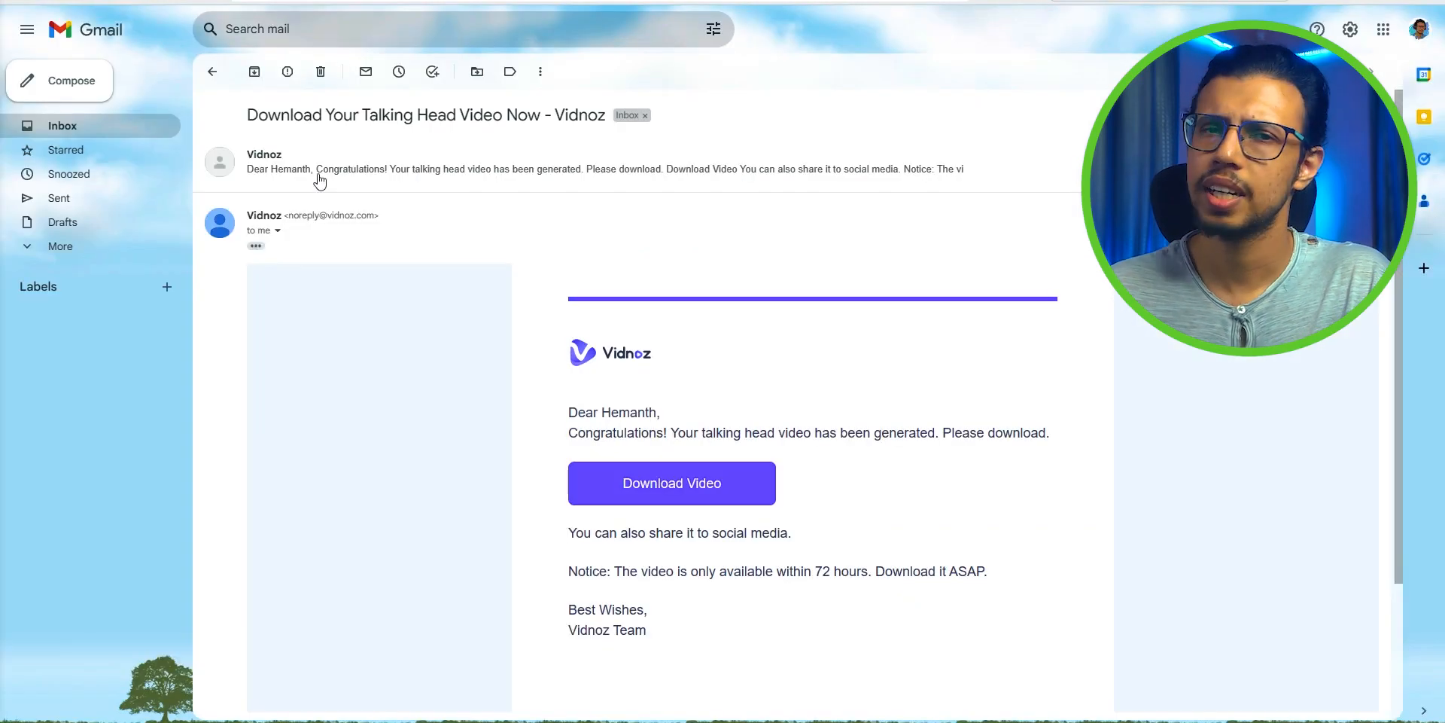
scroll(down, 3)
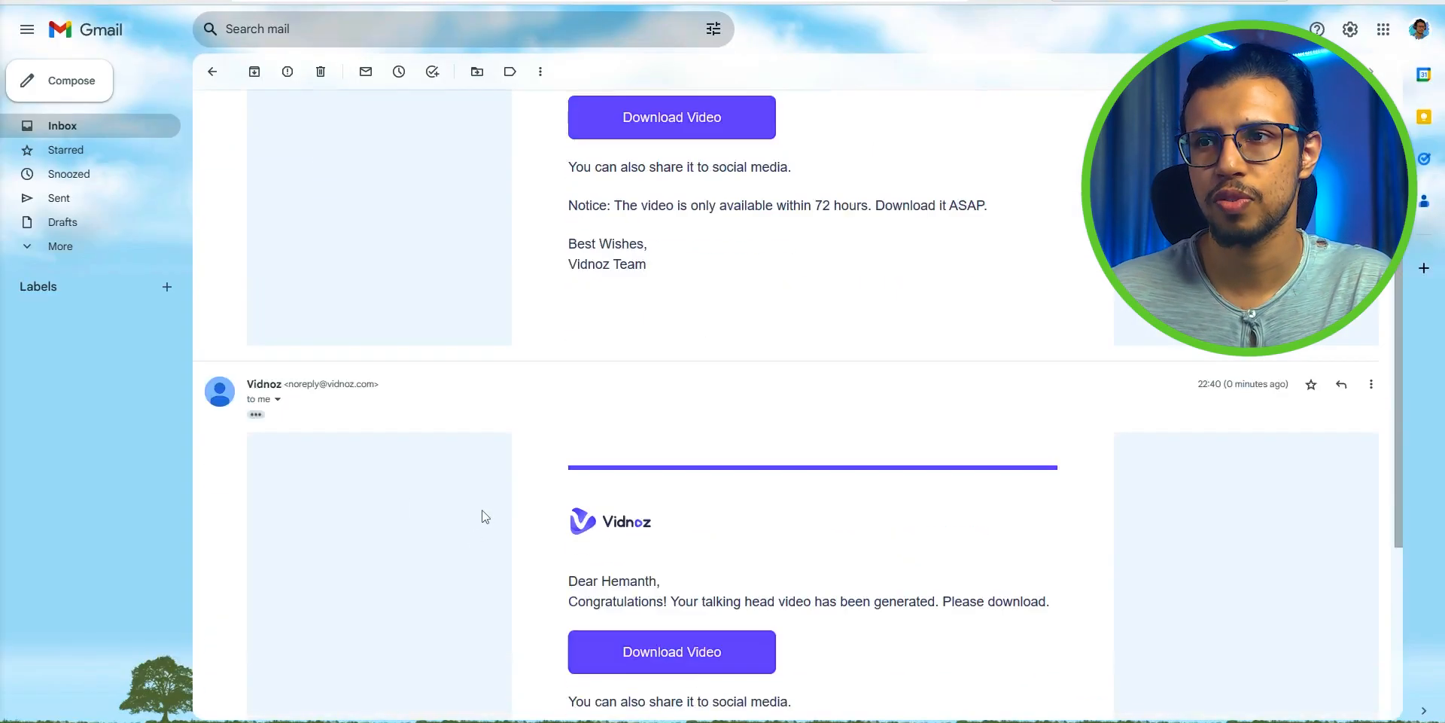
scroll(down, 3)
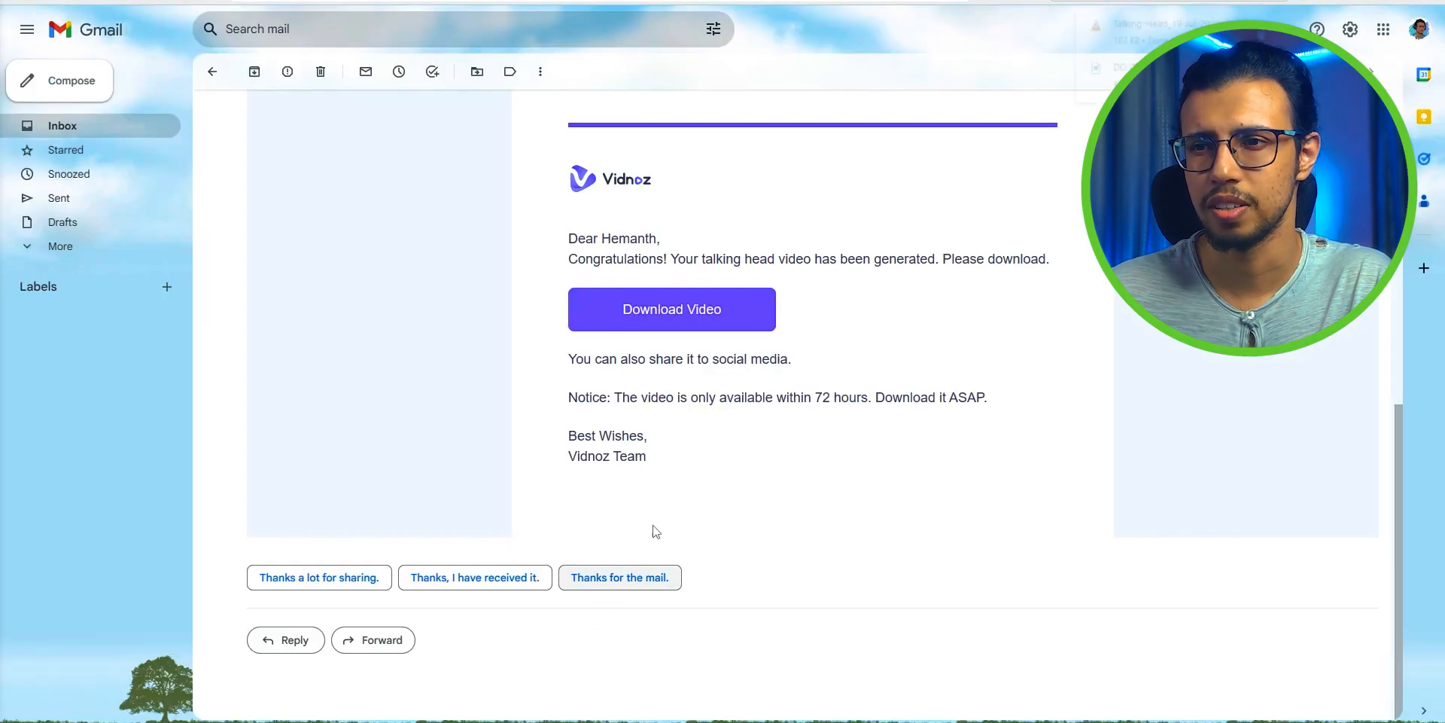
click(670, 309)
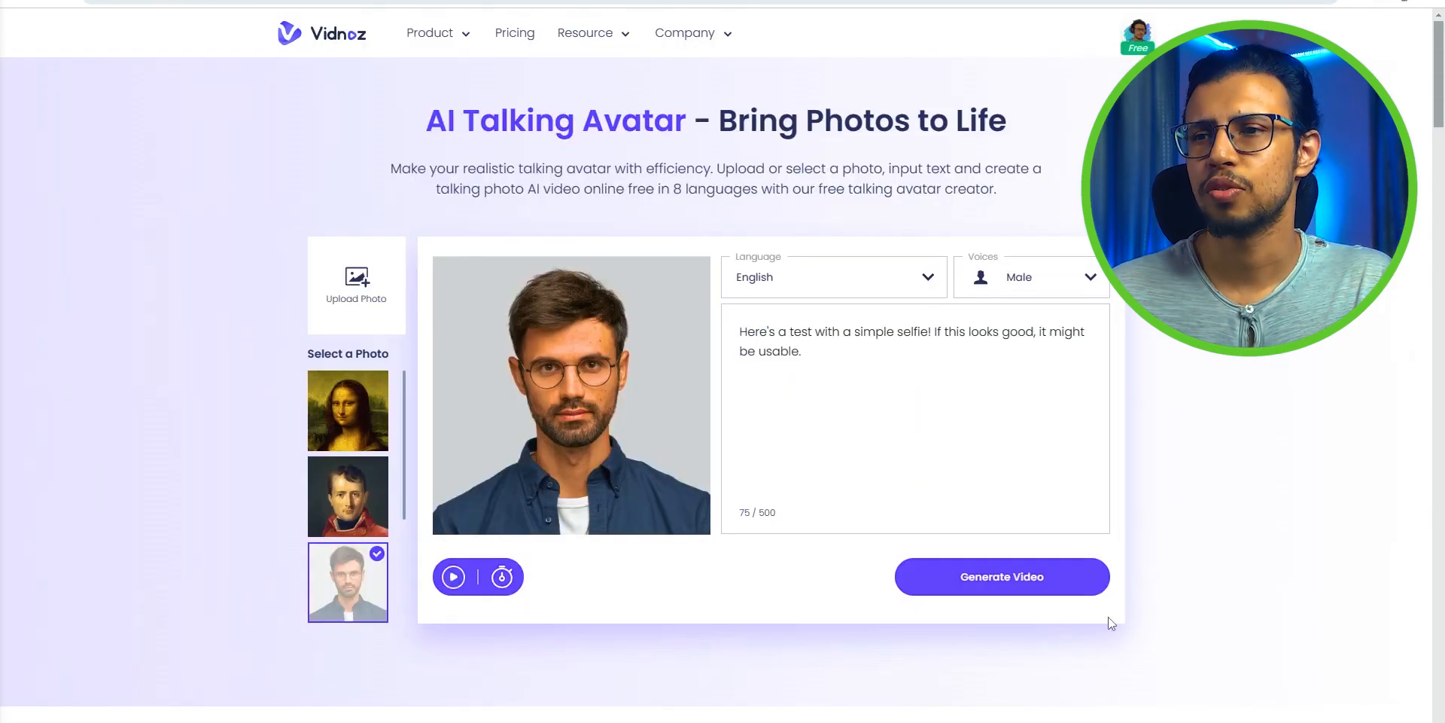
Generate the sample man's male-voiced selfie-script video and dismiss the notice.
click(1001, 576)
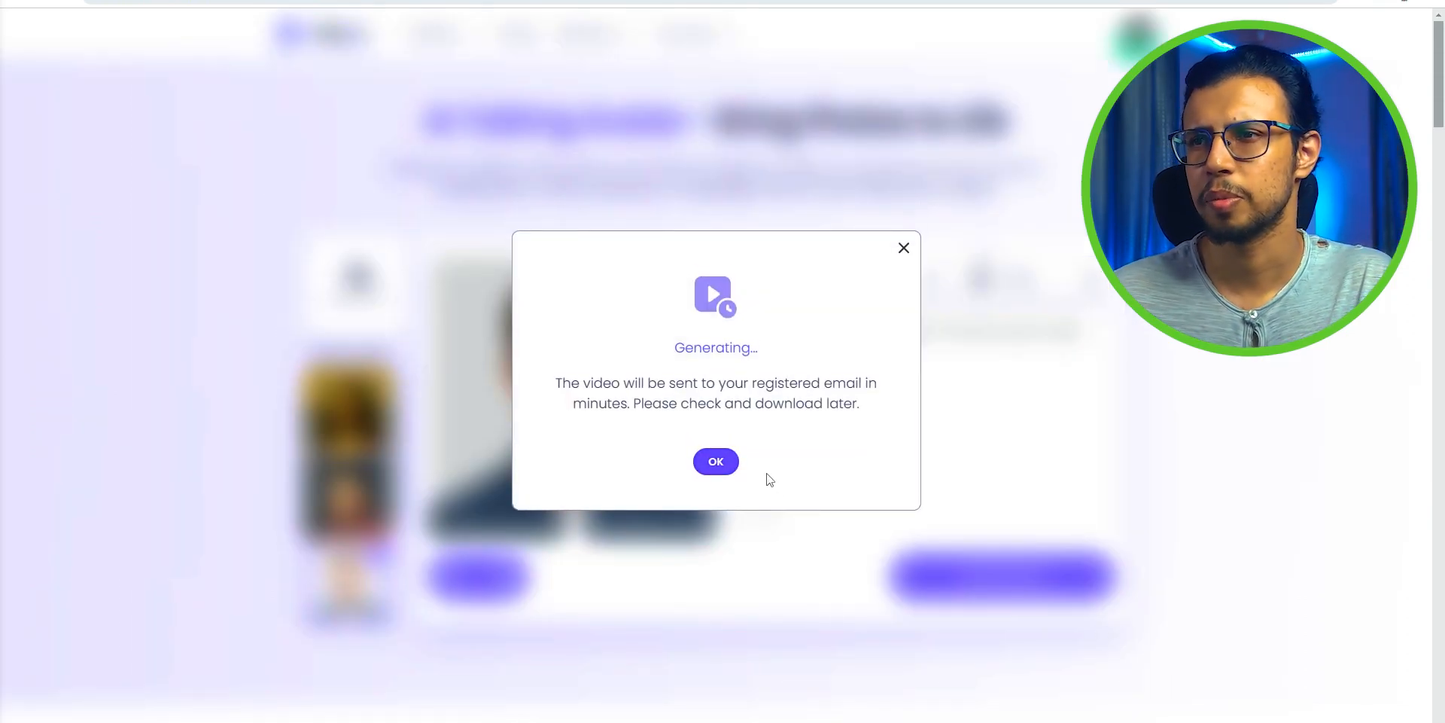
click(715, 461)
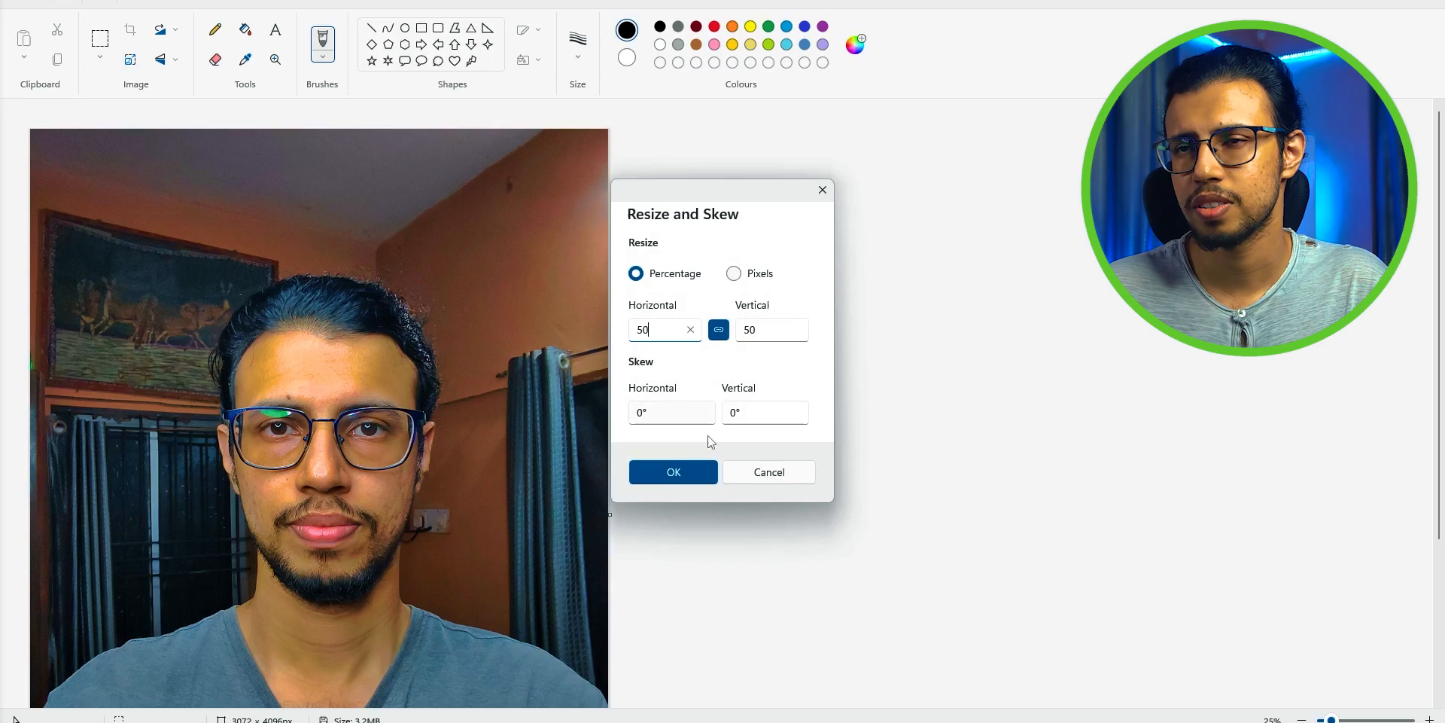
Resize the selfie to 50% (1536 × 2048) and adjust the canvas height.
click(673, 471)
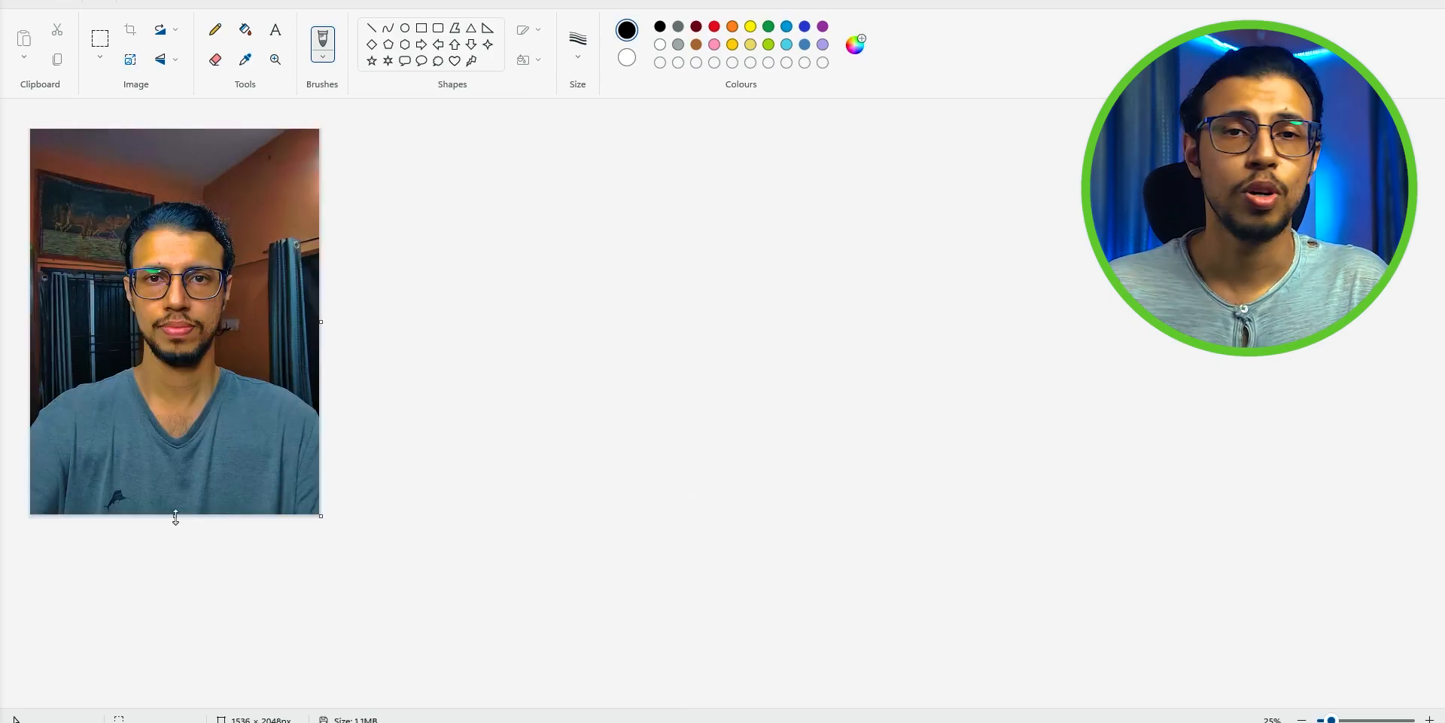
drag(175, 514, 175, 479)
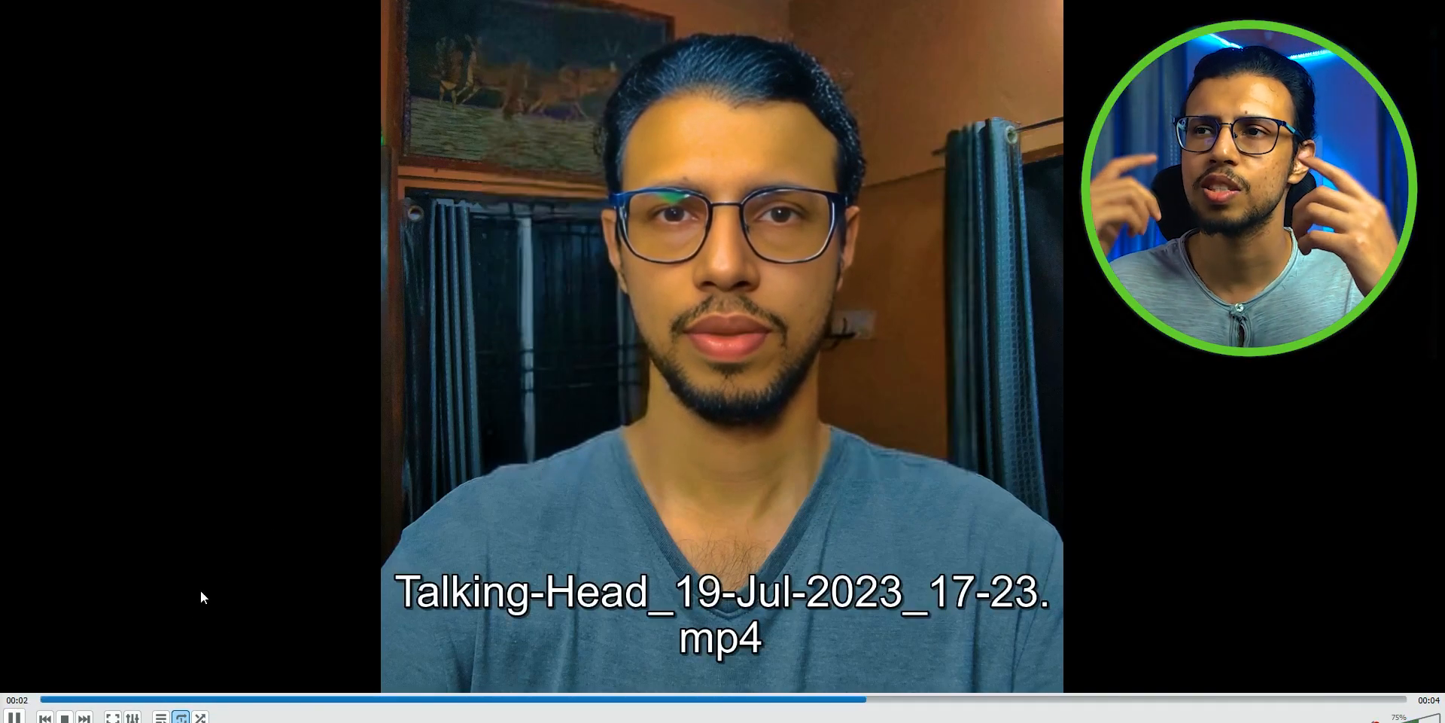
Pause the talking-head clip playing in VLC.
click(14, 716)
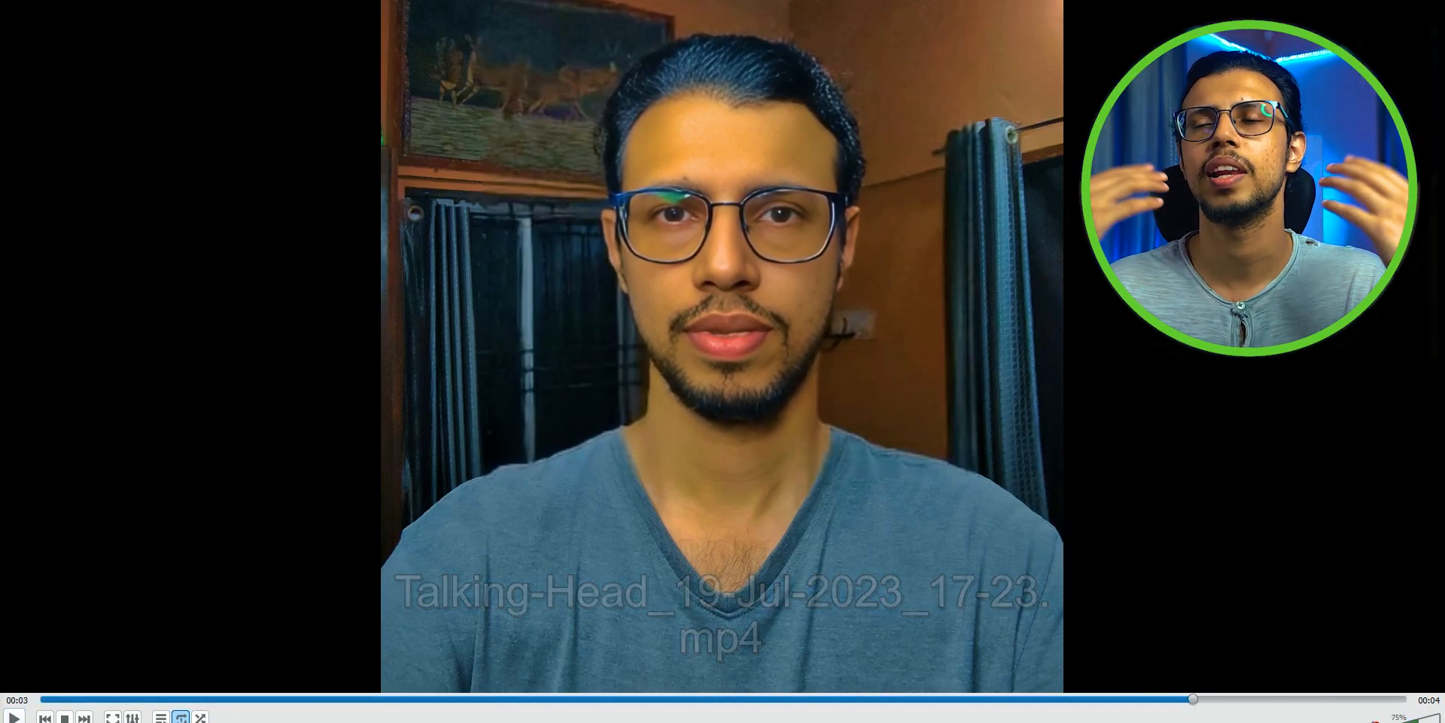
click(62, 698)
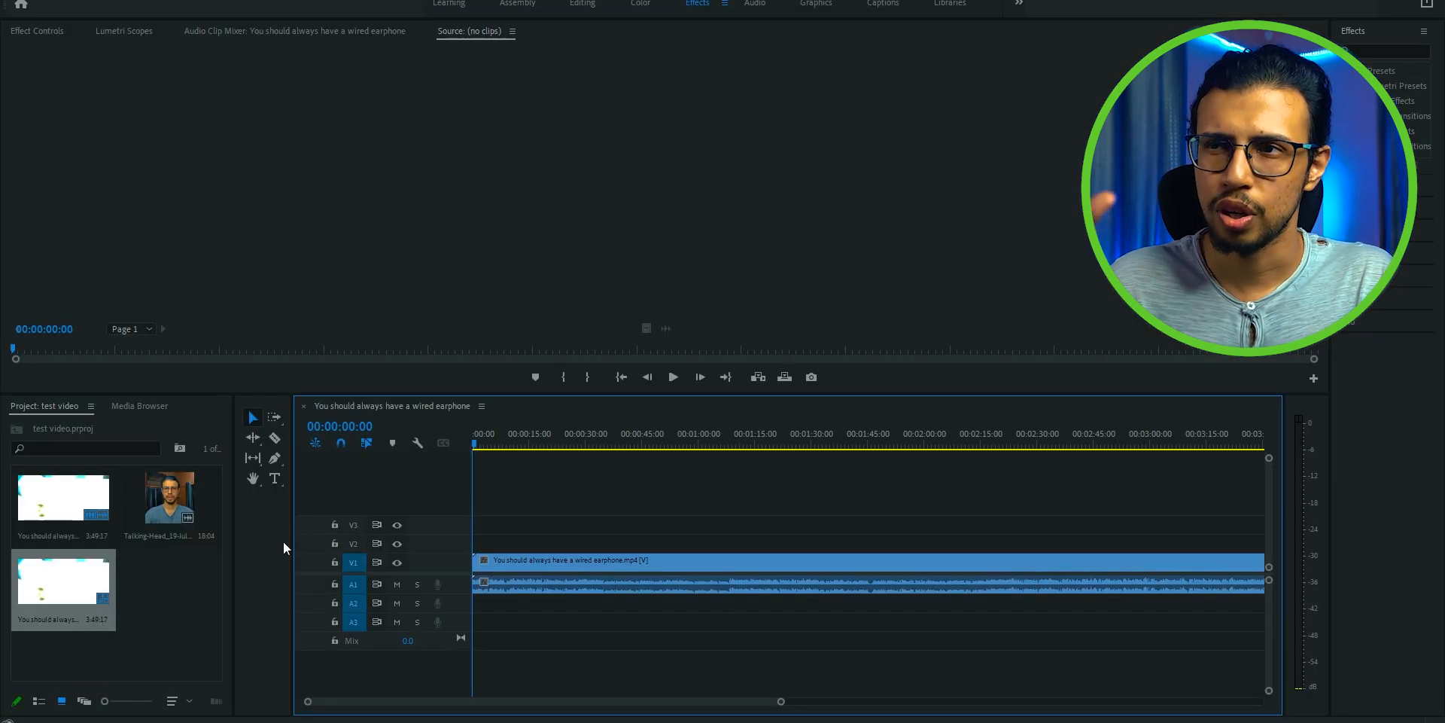
Place the Talking-Head clip on track V4 above the earphone video.
drag(168, 496, 506, 504)
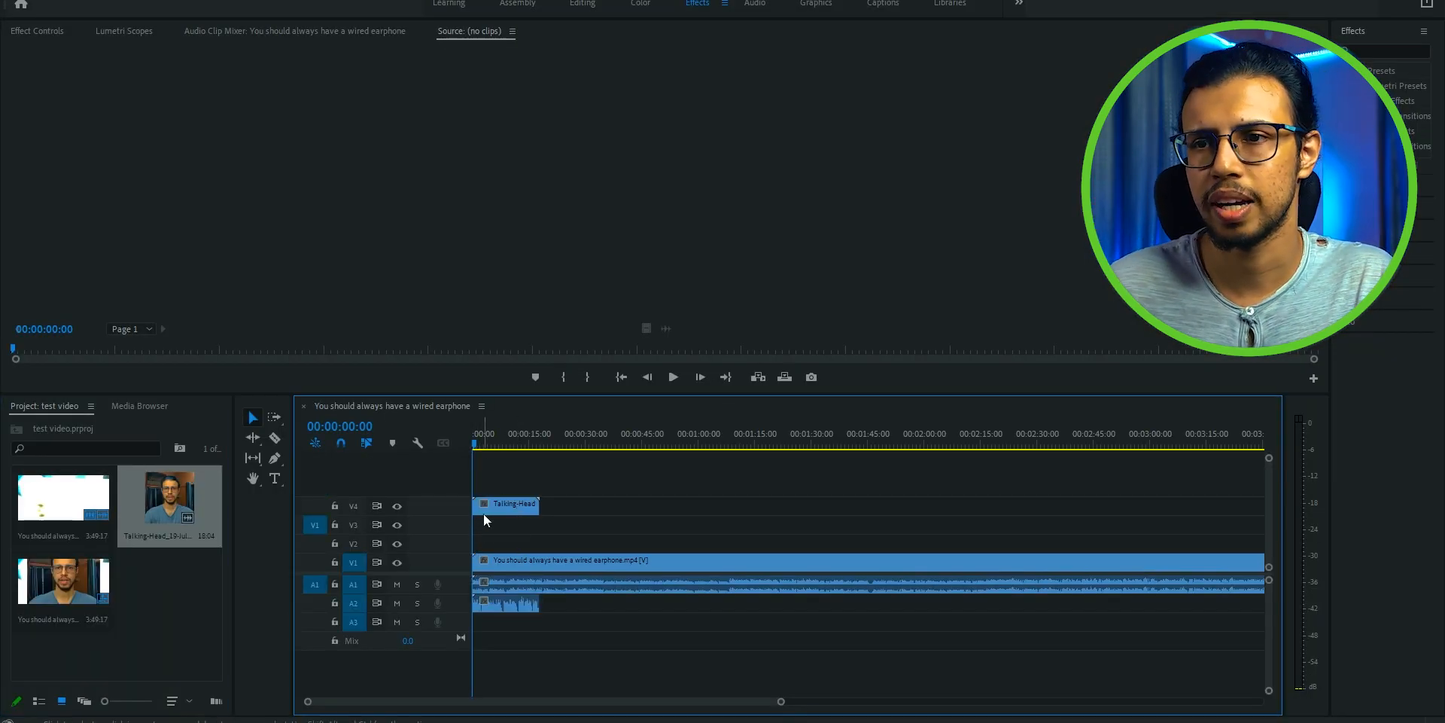
click(505, 504)
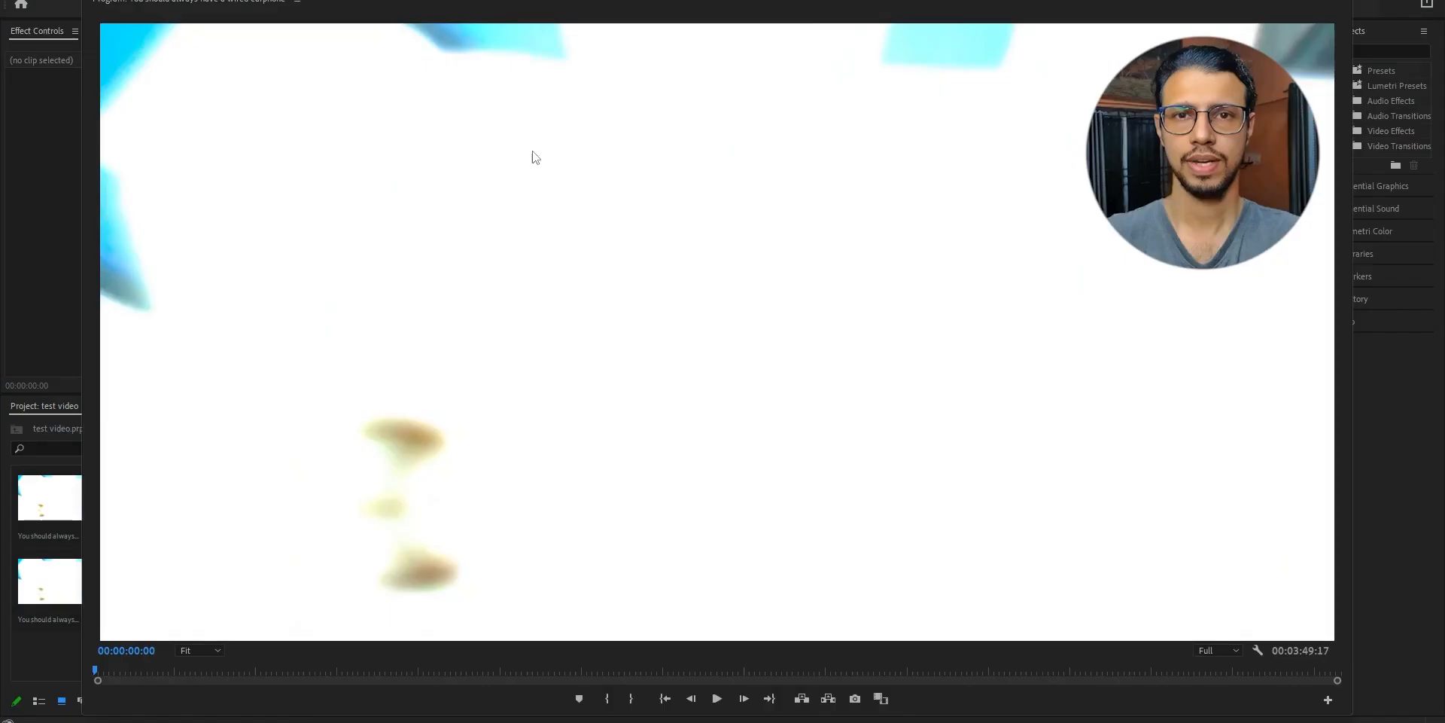
Play the sequence with the talking-head overlay to about 11 seconds, then stop.
click(716, 698)
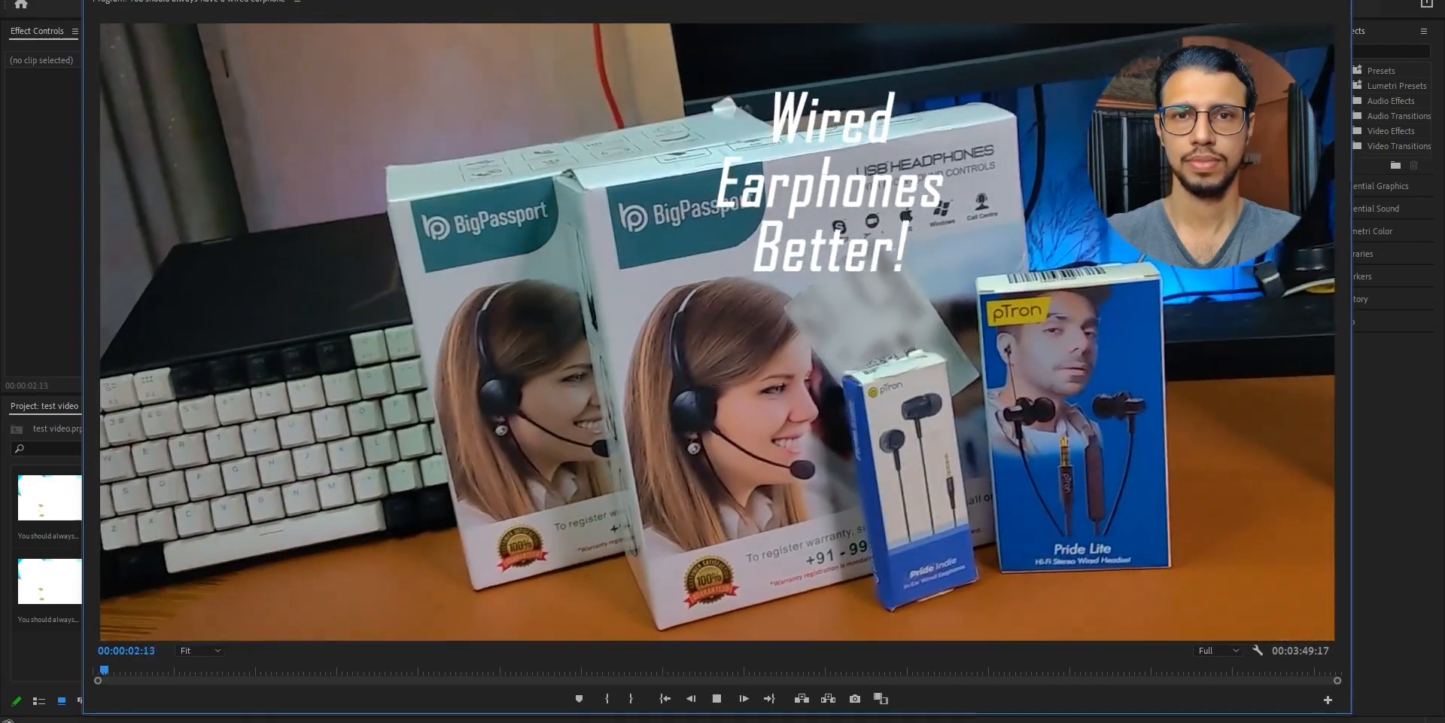
click(743, 698)
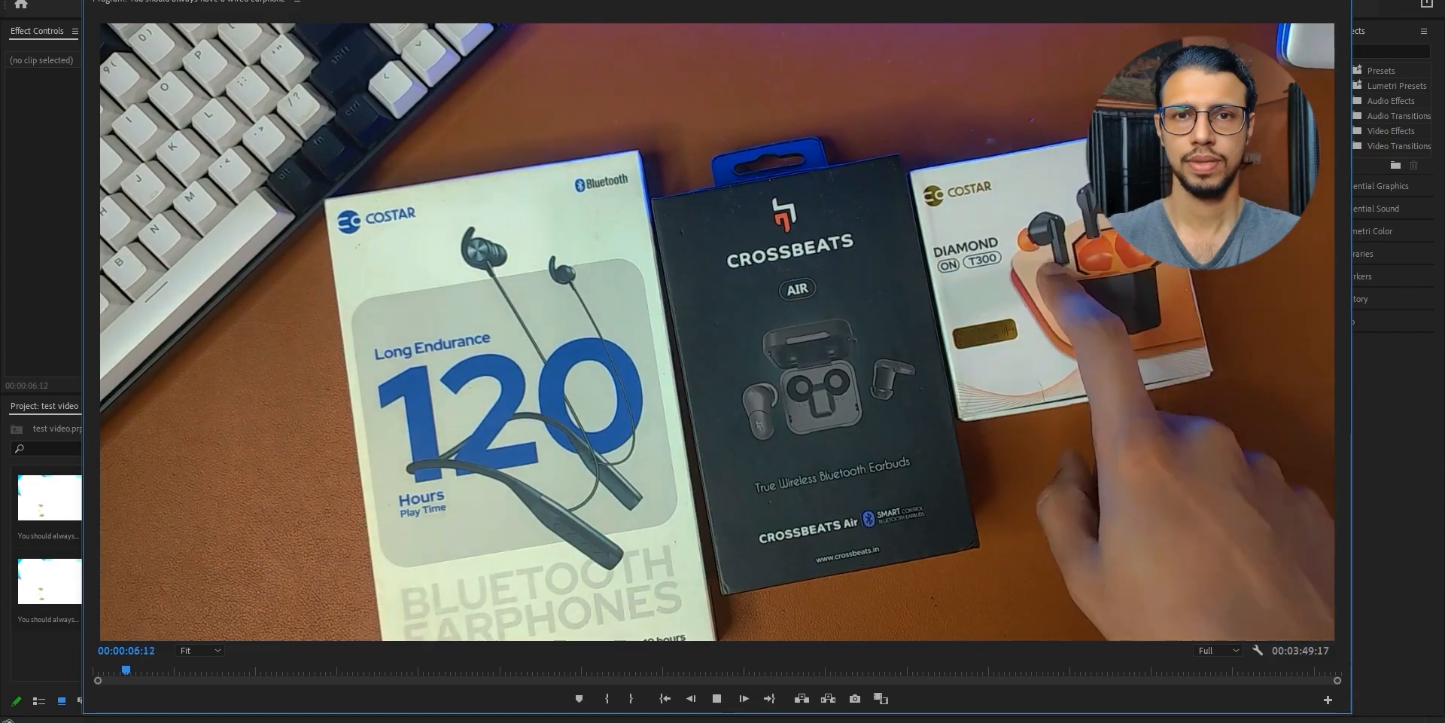
click(716, 697)
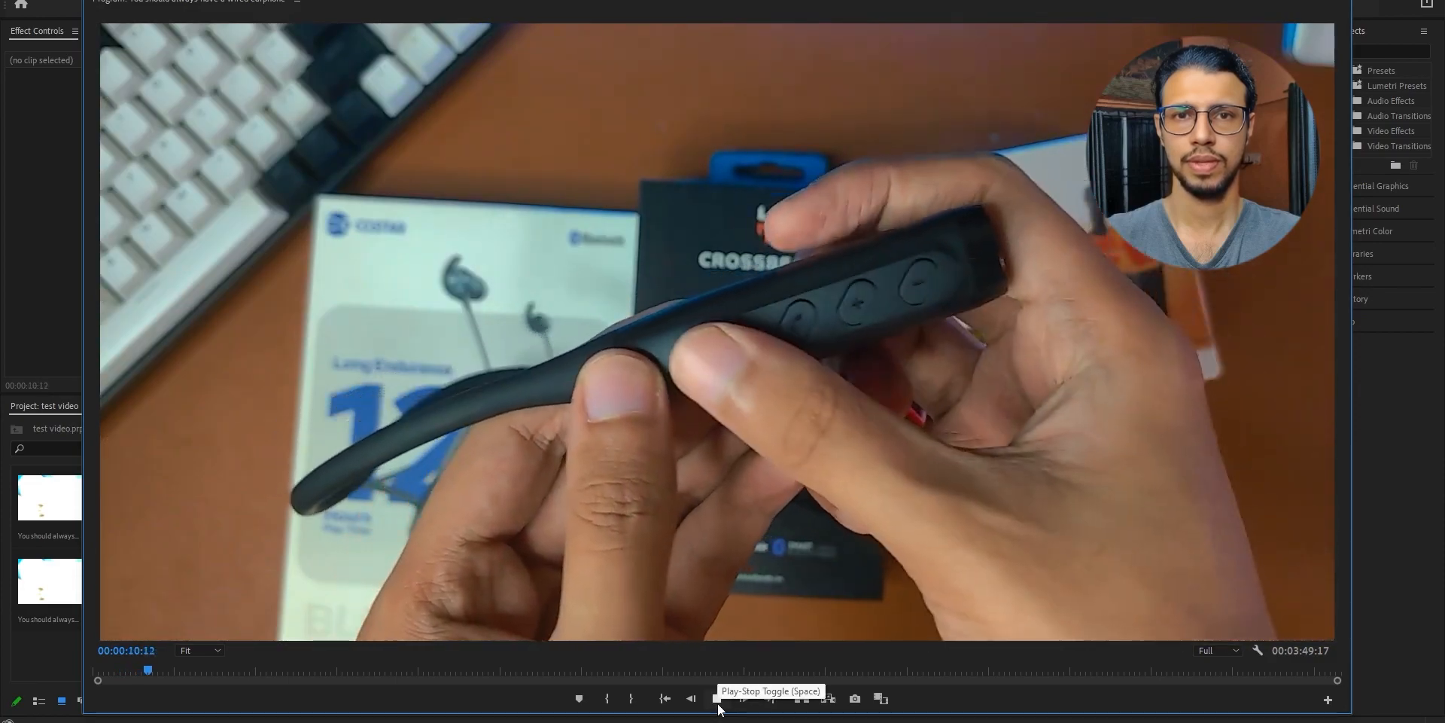
click(716, 698)
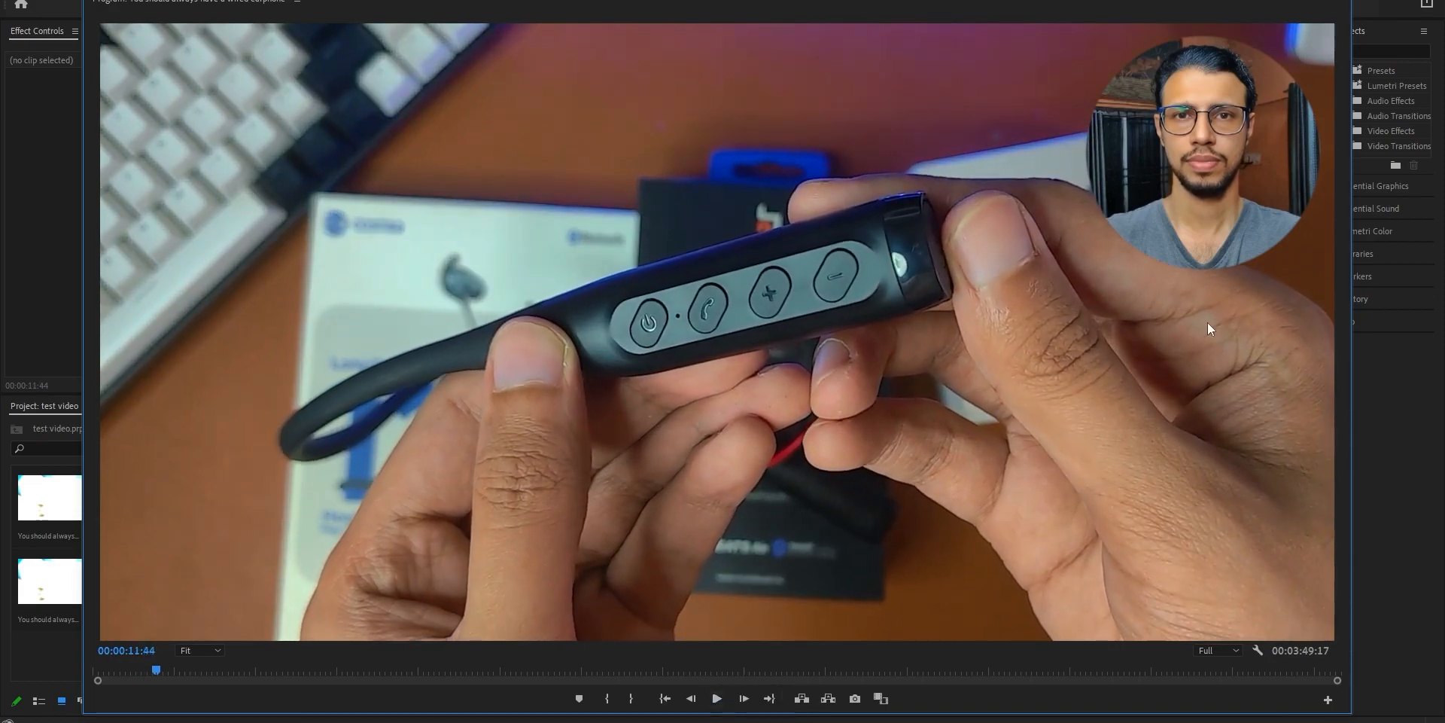
mouse_move(1240, 124)
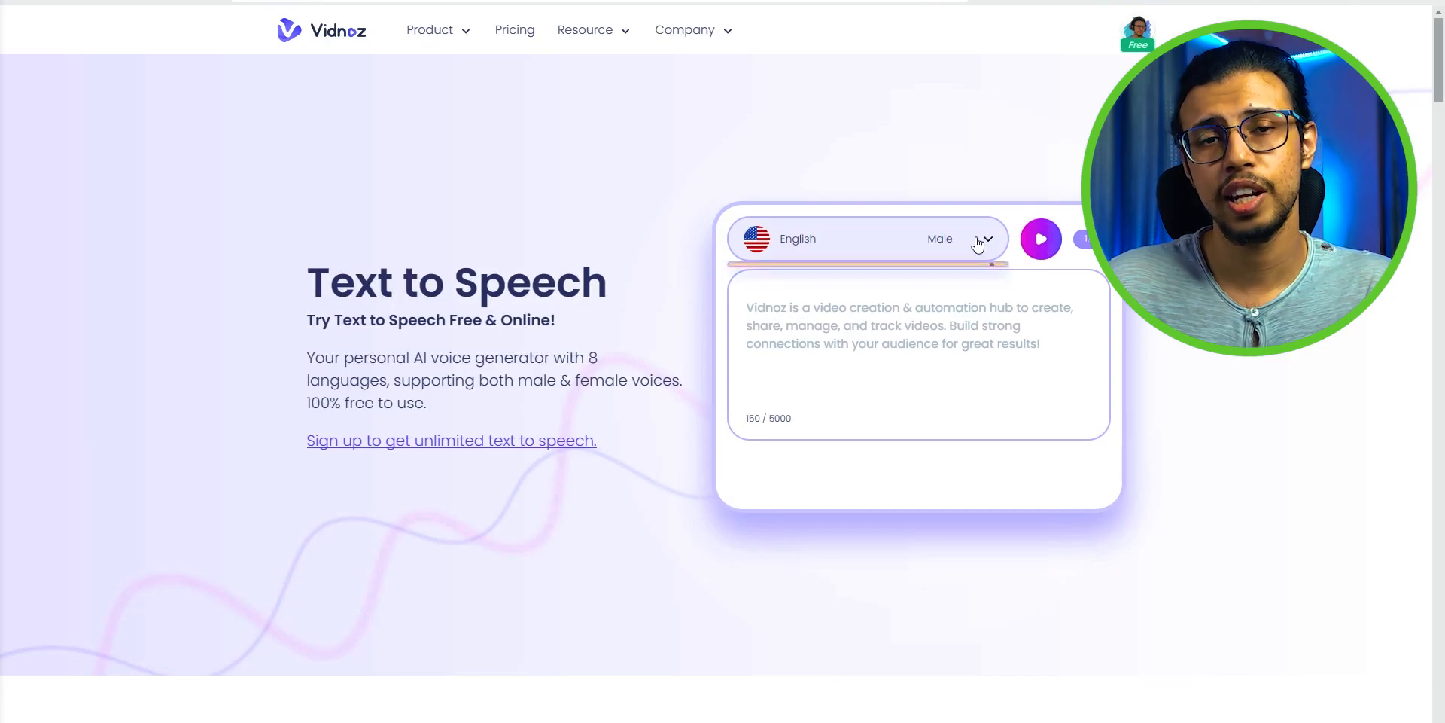
Voice the earphone script as a 22-second male clip, play it, then pause.
click(982, 239)
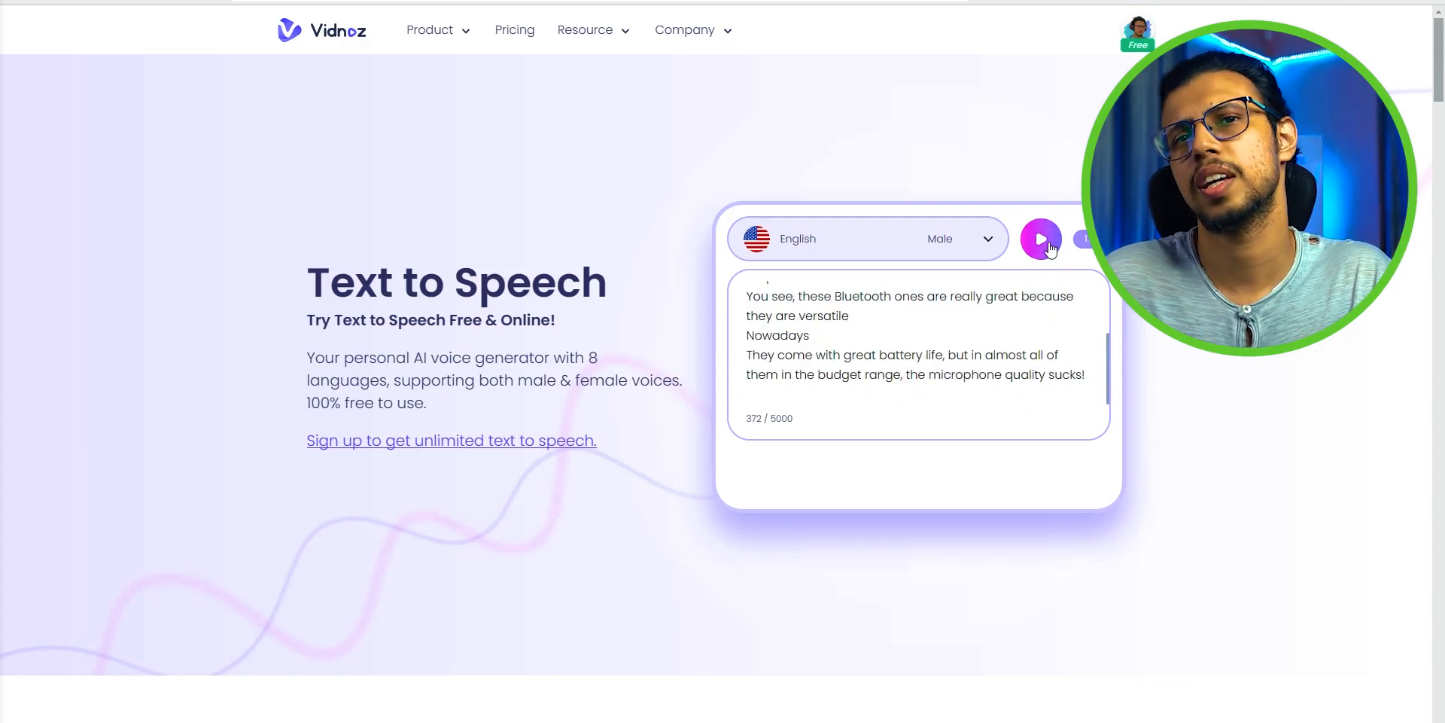
click(1041, 238)
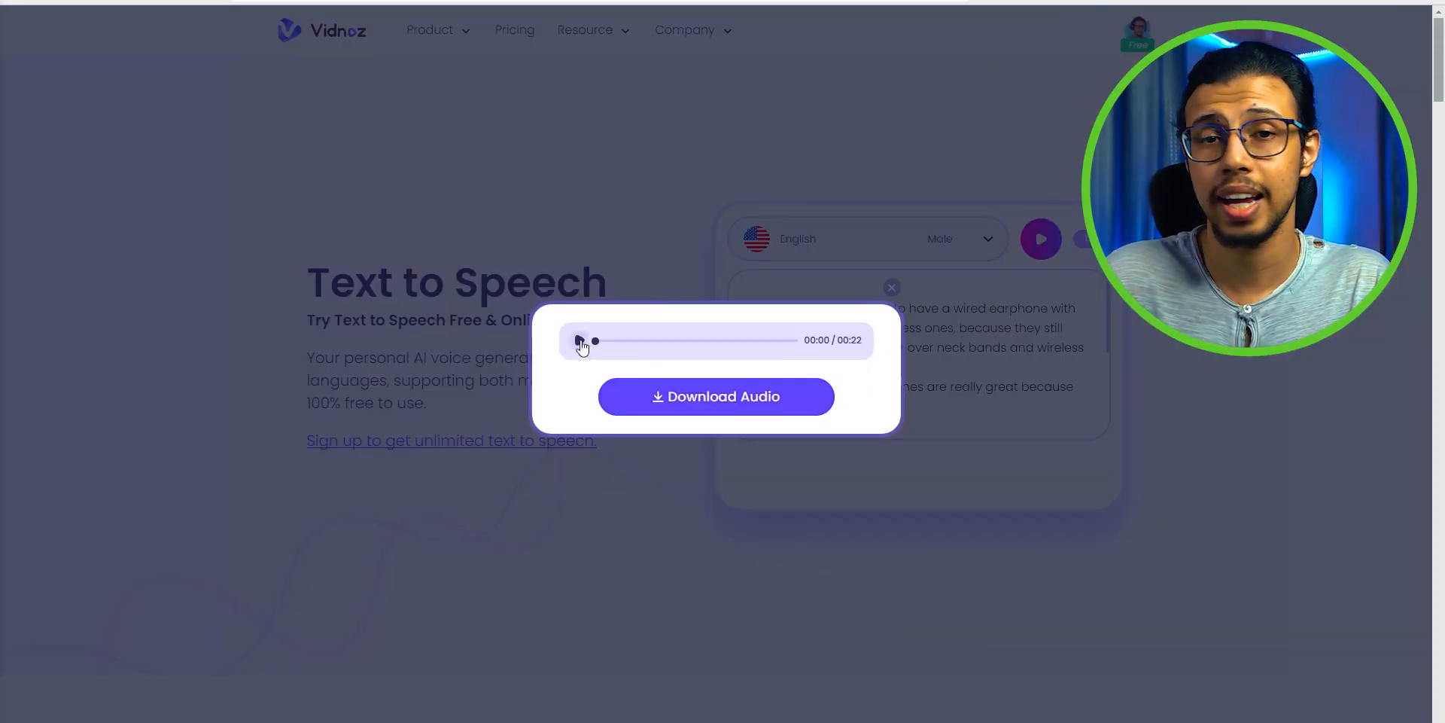
click(579, 339)
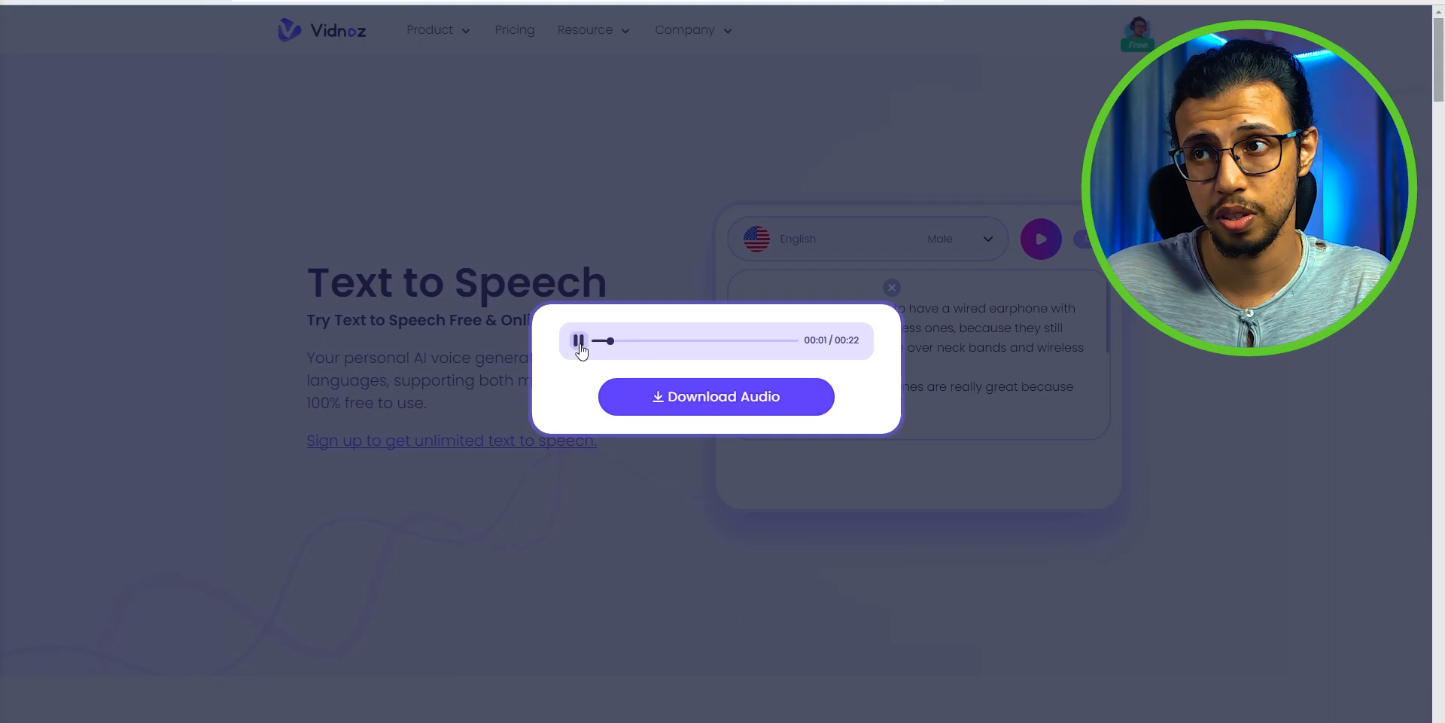
click(892, 287)
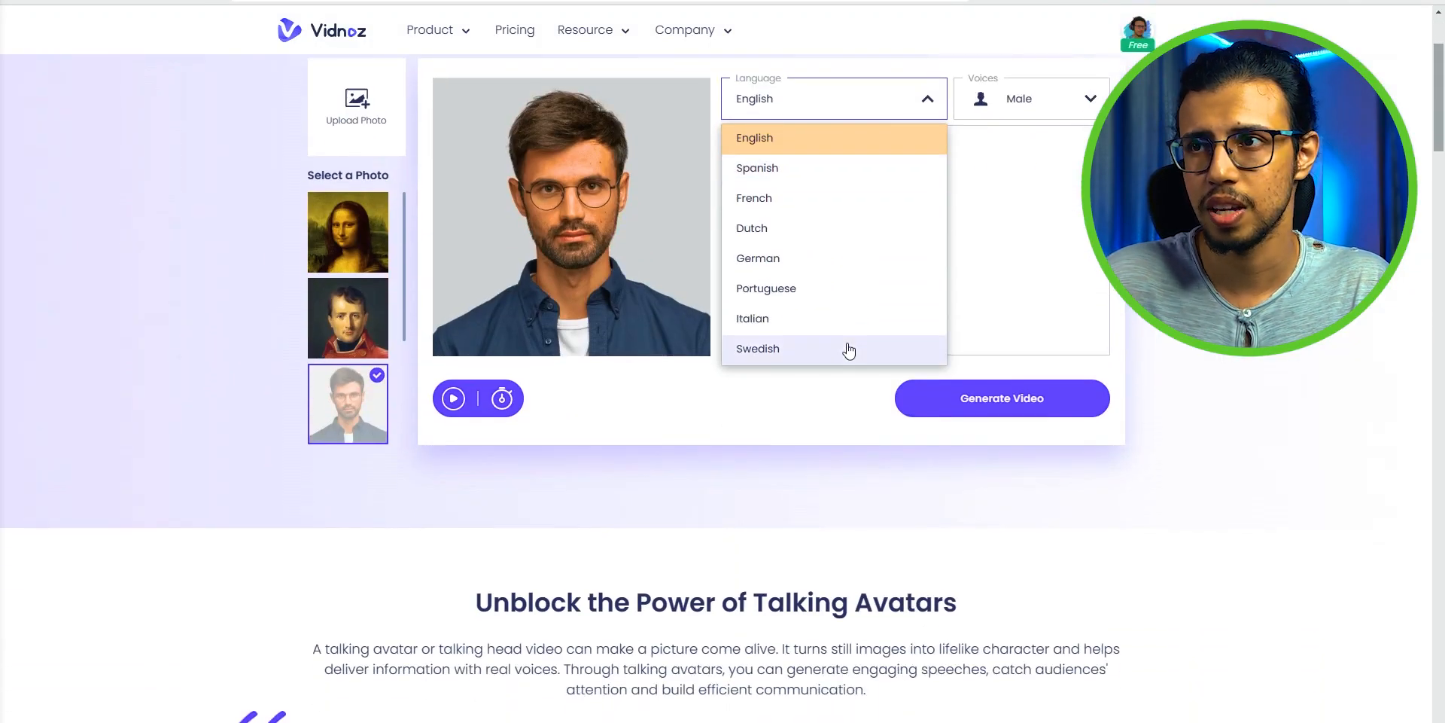
mouse_move(823, 168)
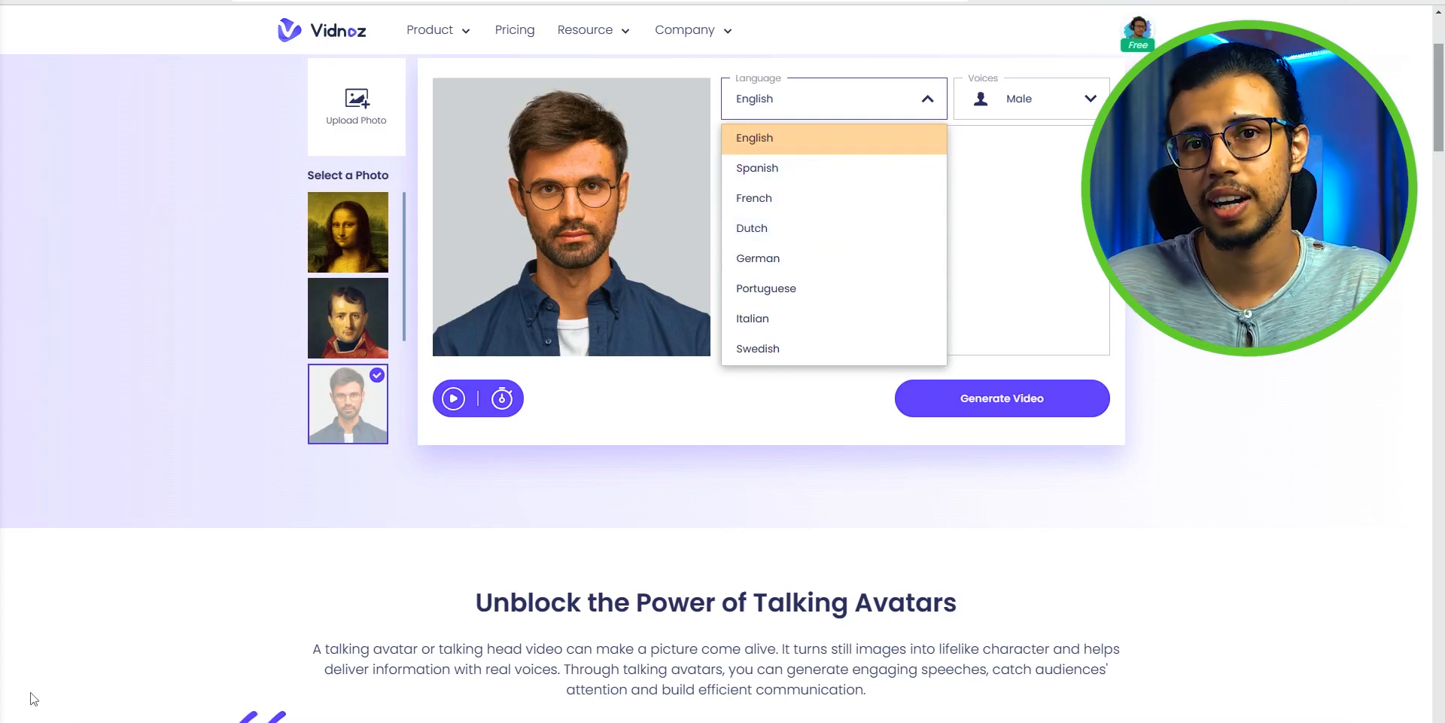
click(757, 167)
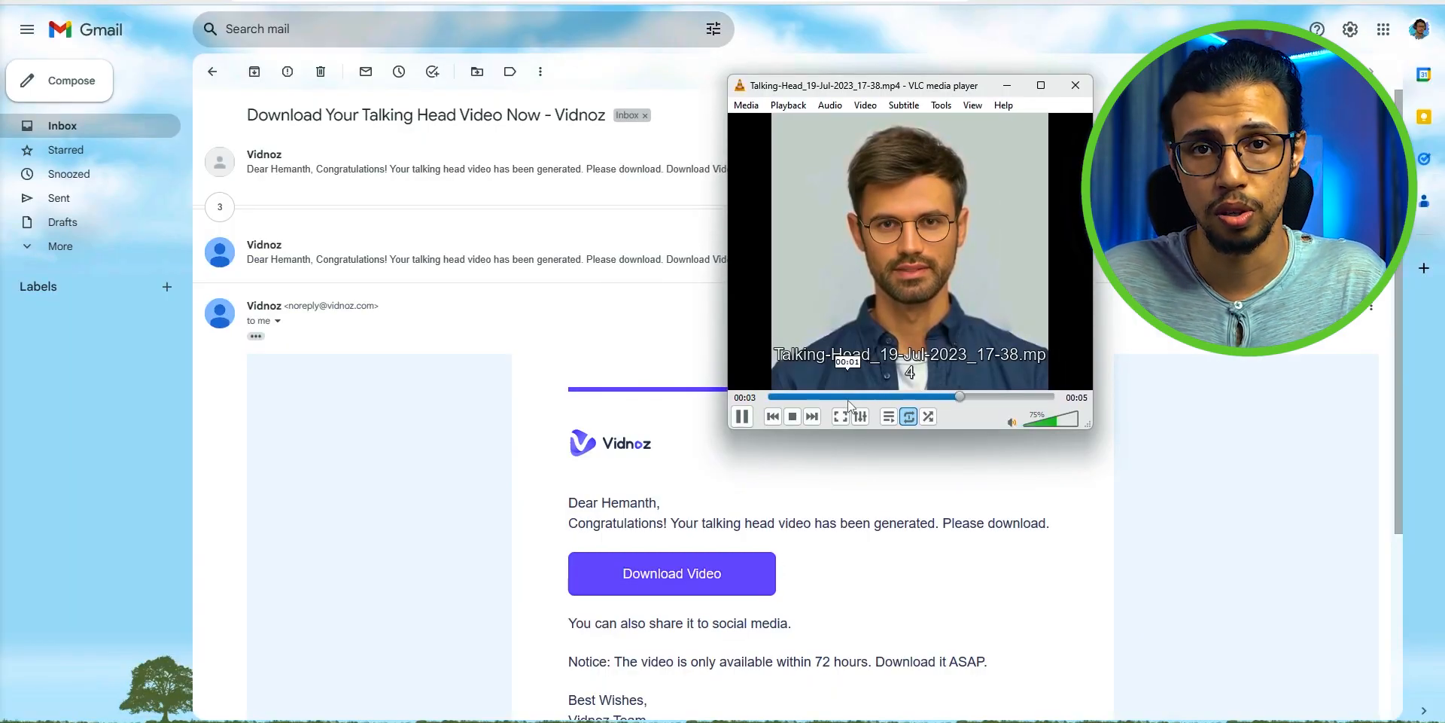
Play the downloaded Talking-Head mp4 of the sample portrait in VLC.
click(743, 416)
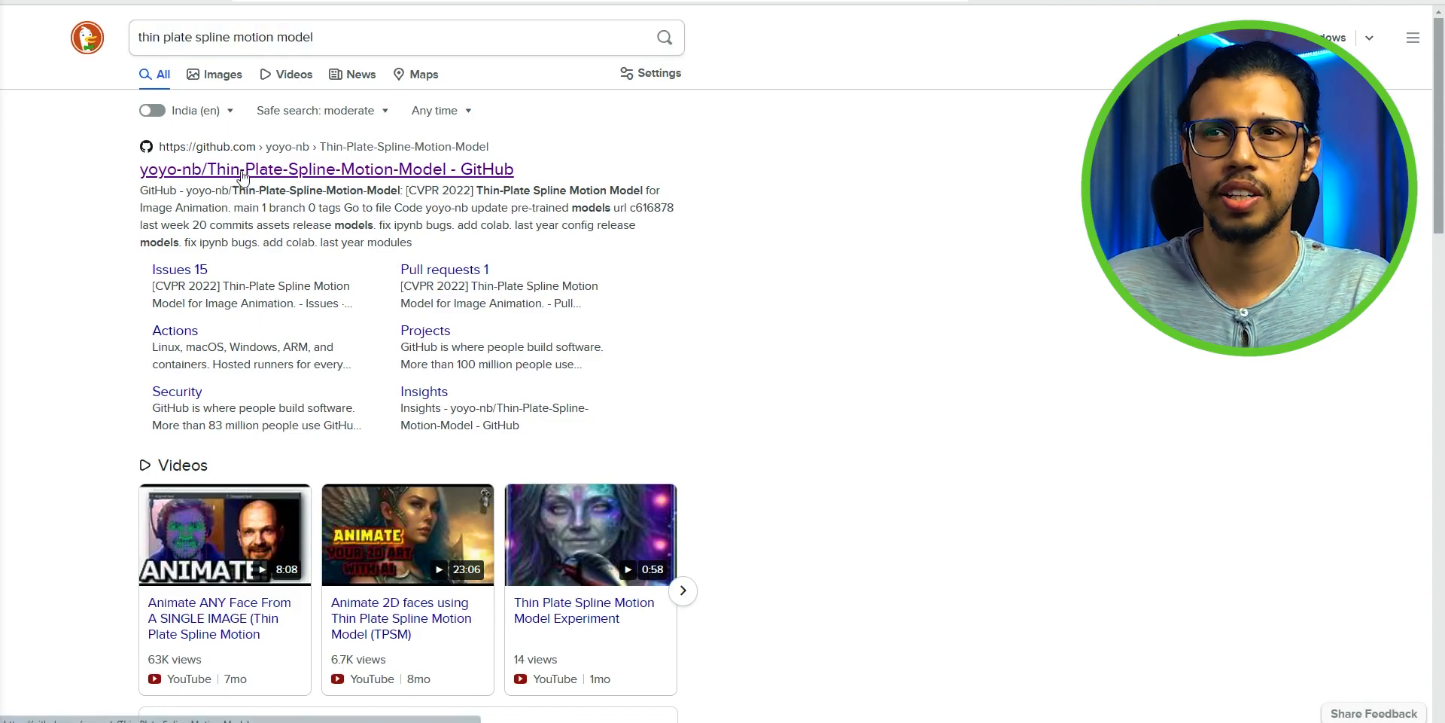
Open the yoyo-nb Thin-Plate-Spline-Motion-Model result and follow its Hugging Face Spaces badge.
click(325, 169)
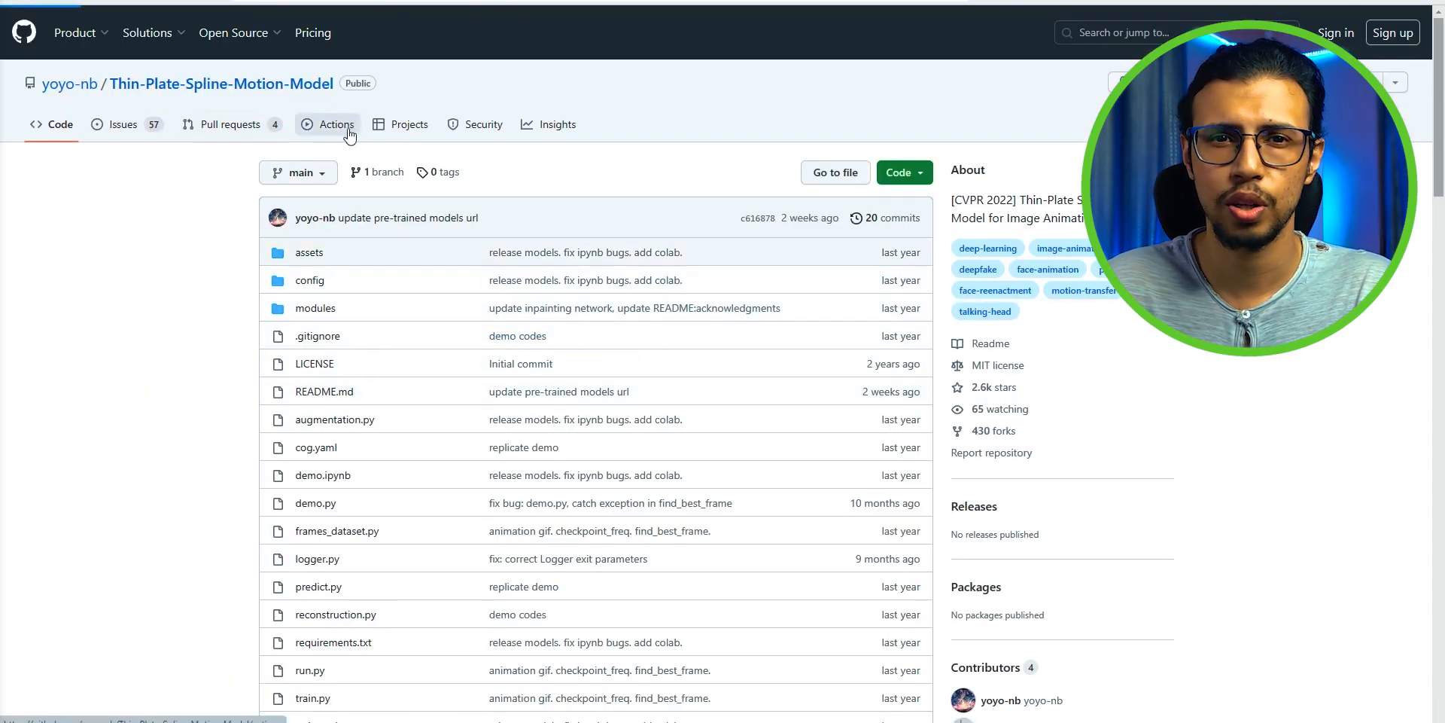
click(336, 123)
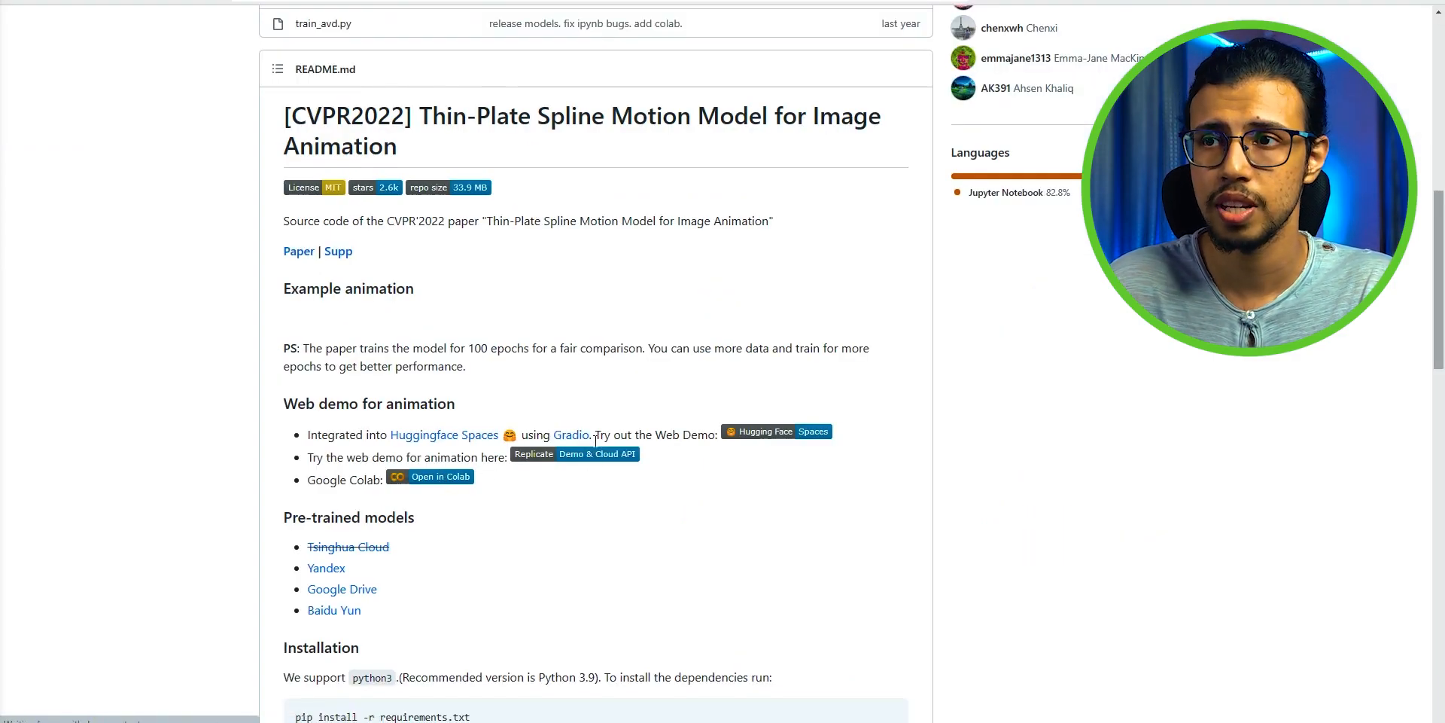
click(777, 431)
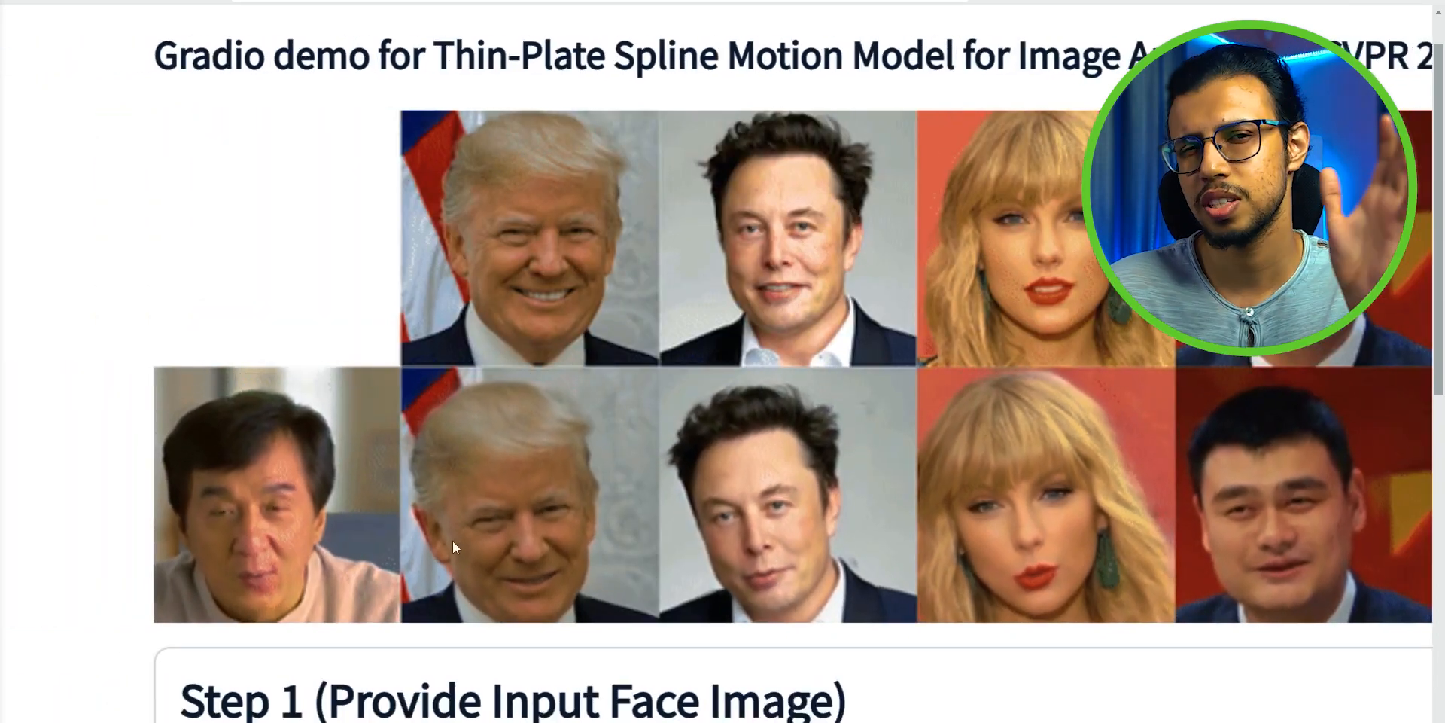
scroll(down, 3)
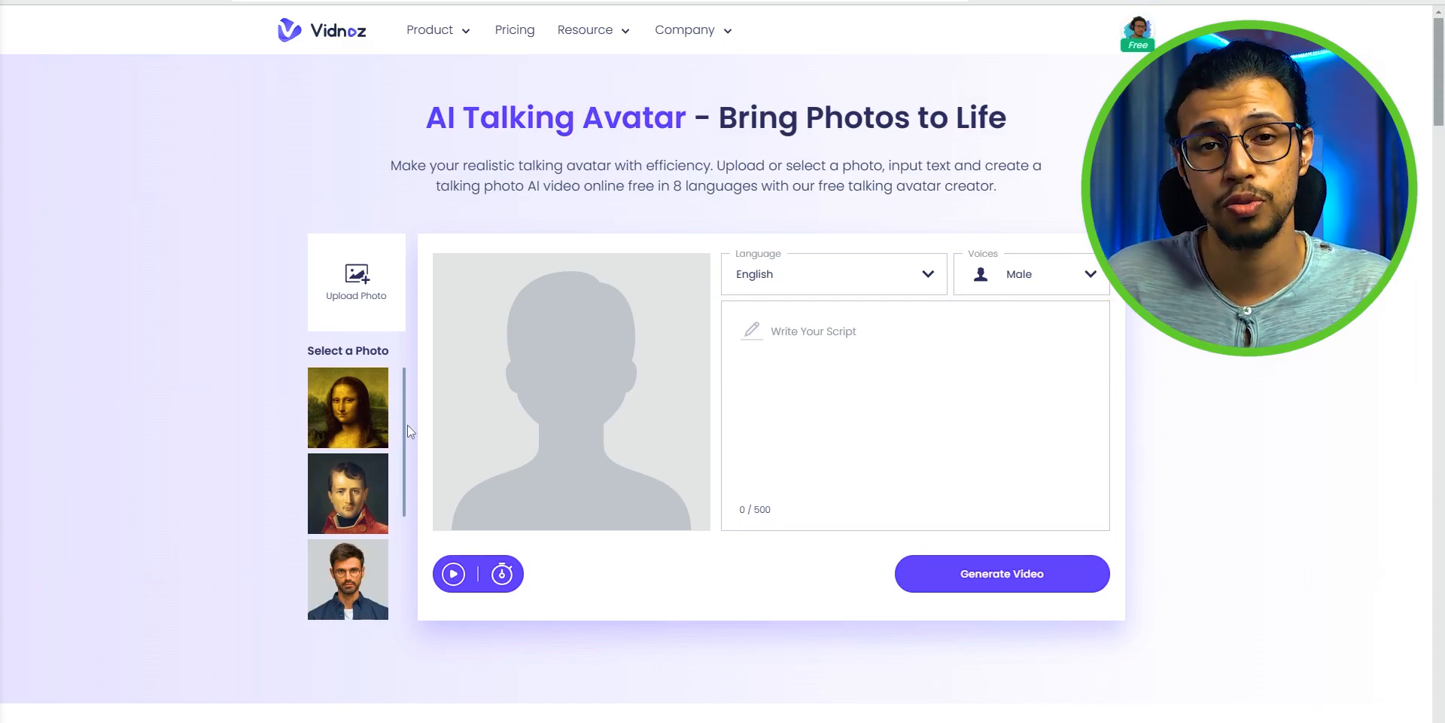
Select the third preset photo, the bearded man with glasses, and scroll through the features.
click(347, 578)
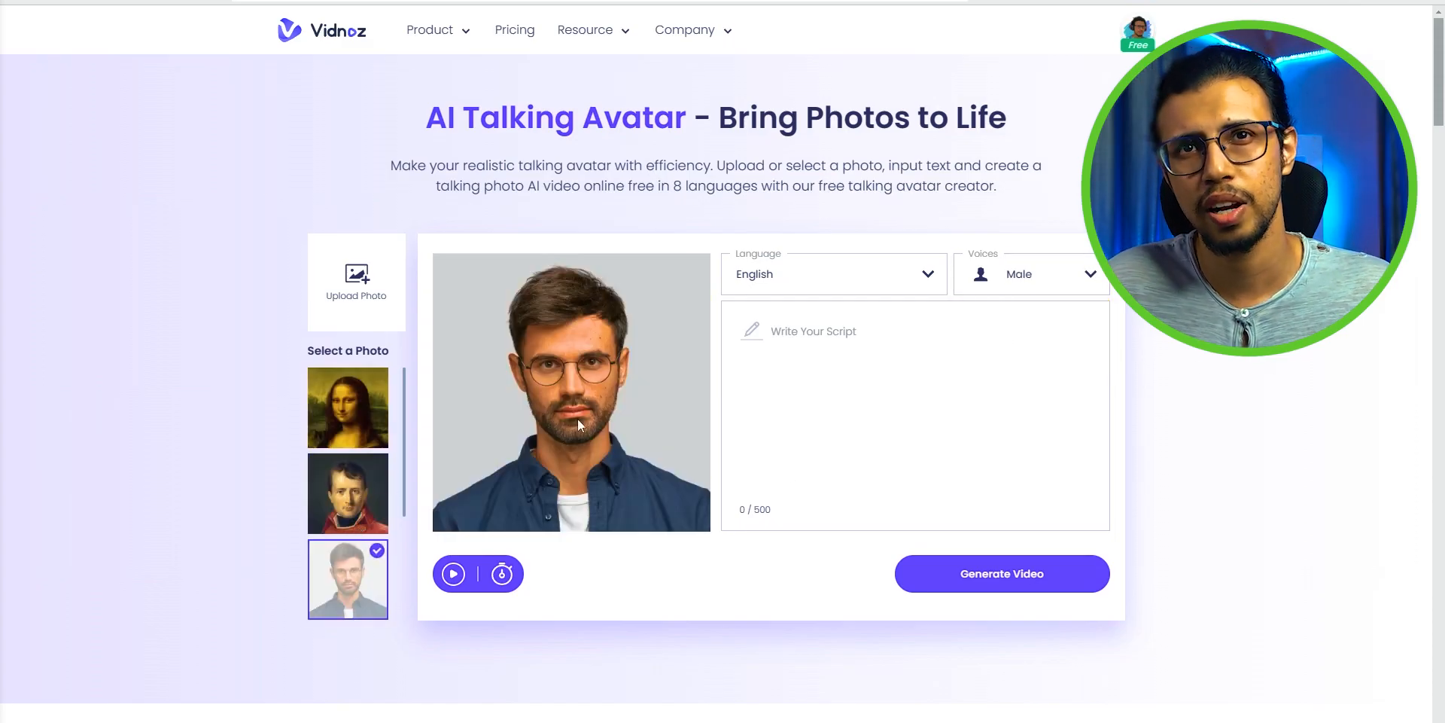
scroll(down, 3)
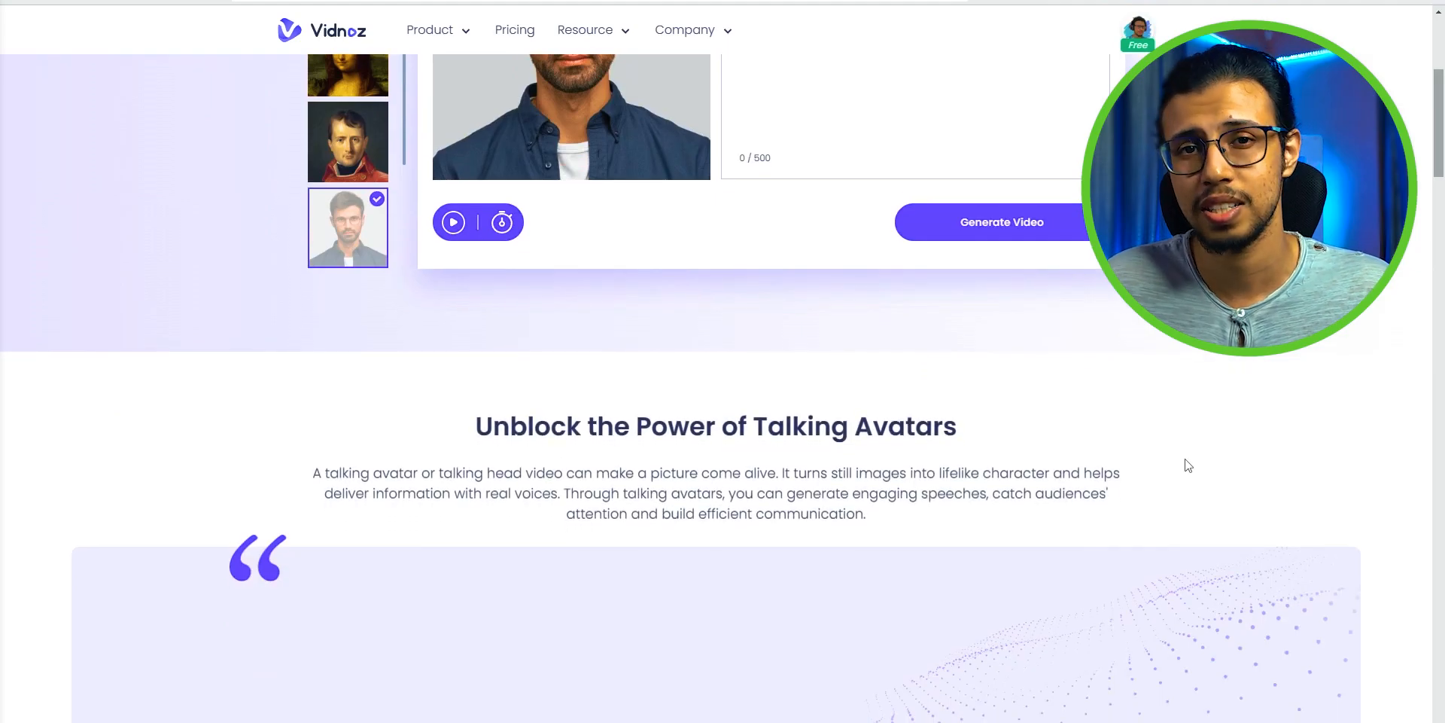
scroll(down, 3)
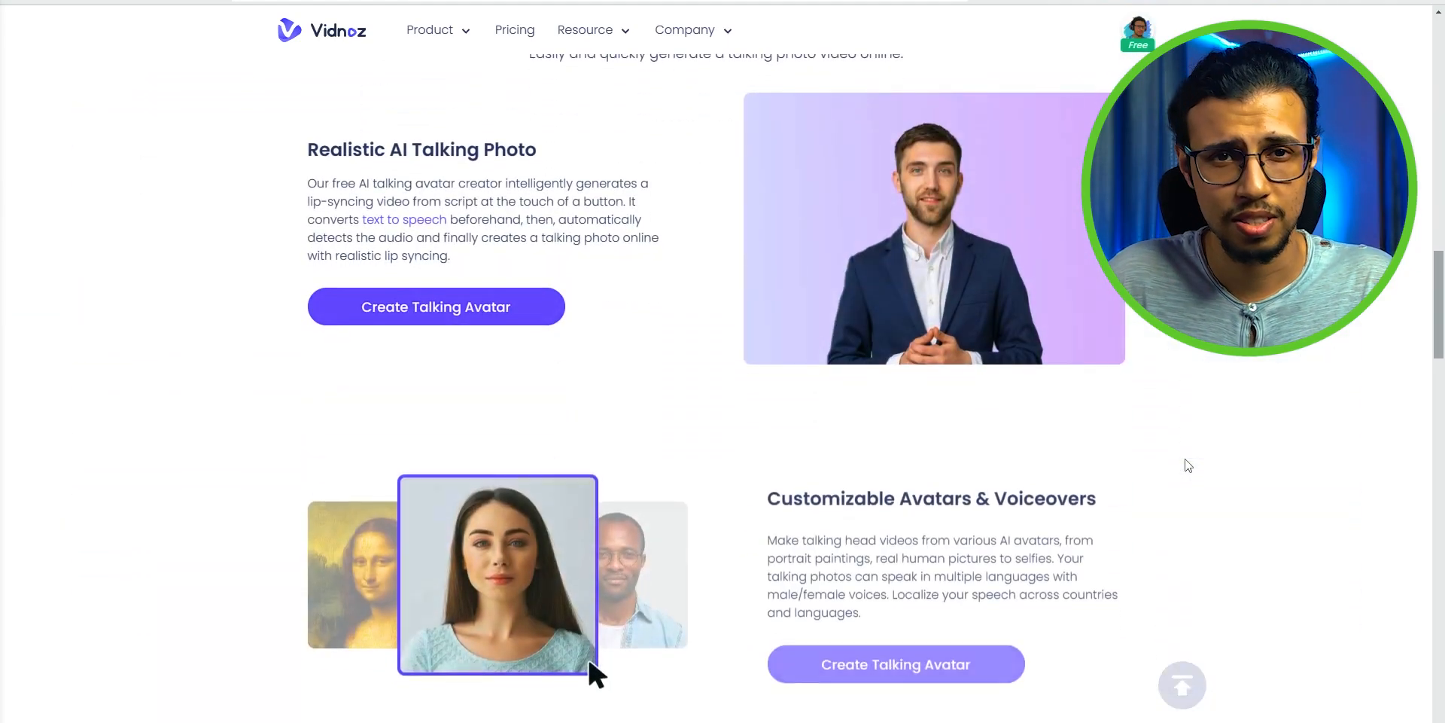
scroll(down, 3)
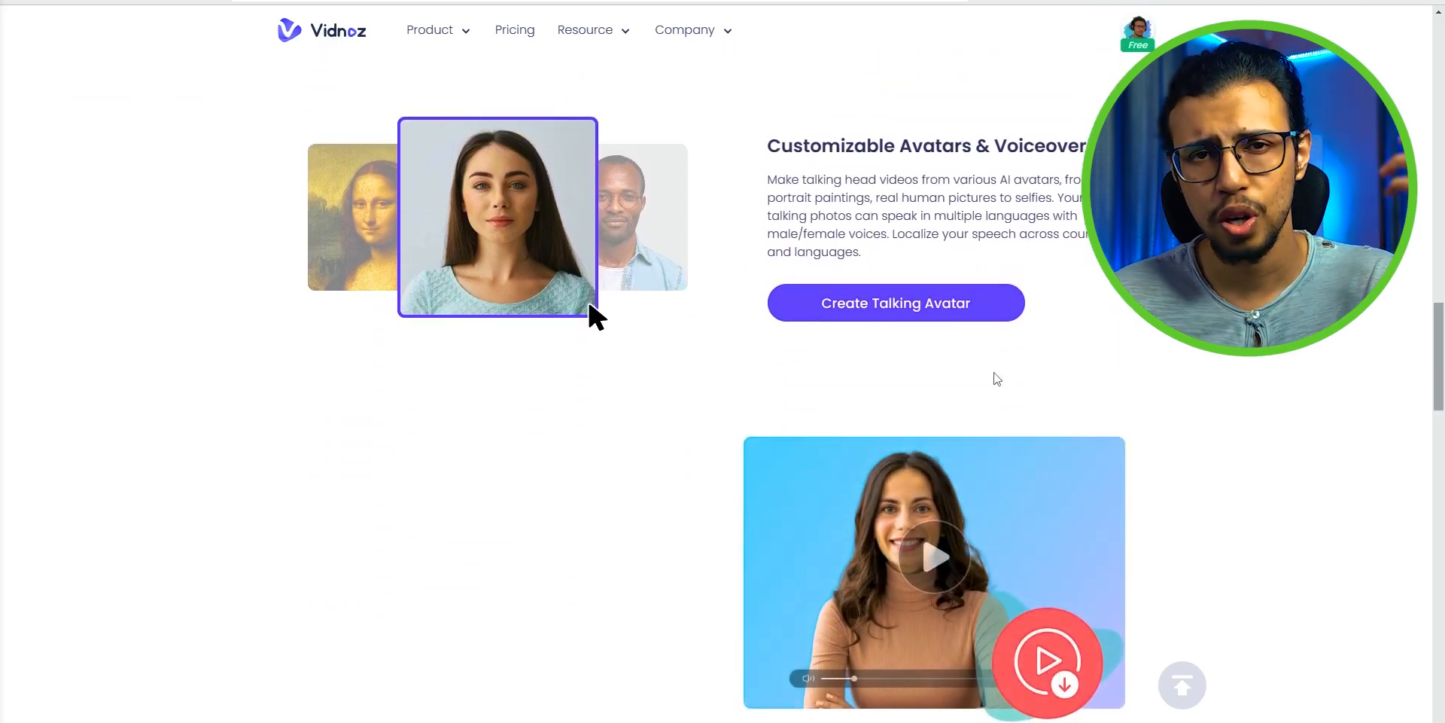
click(893, 303)
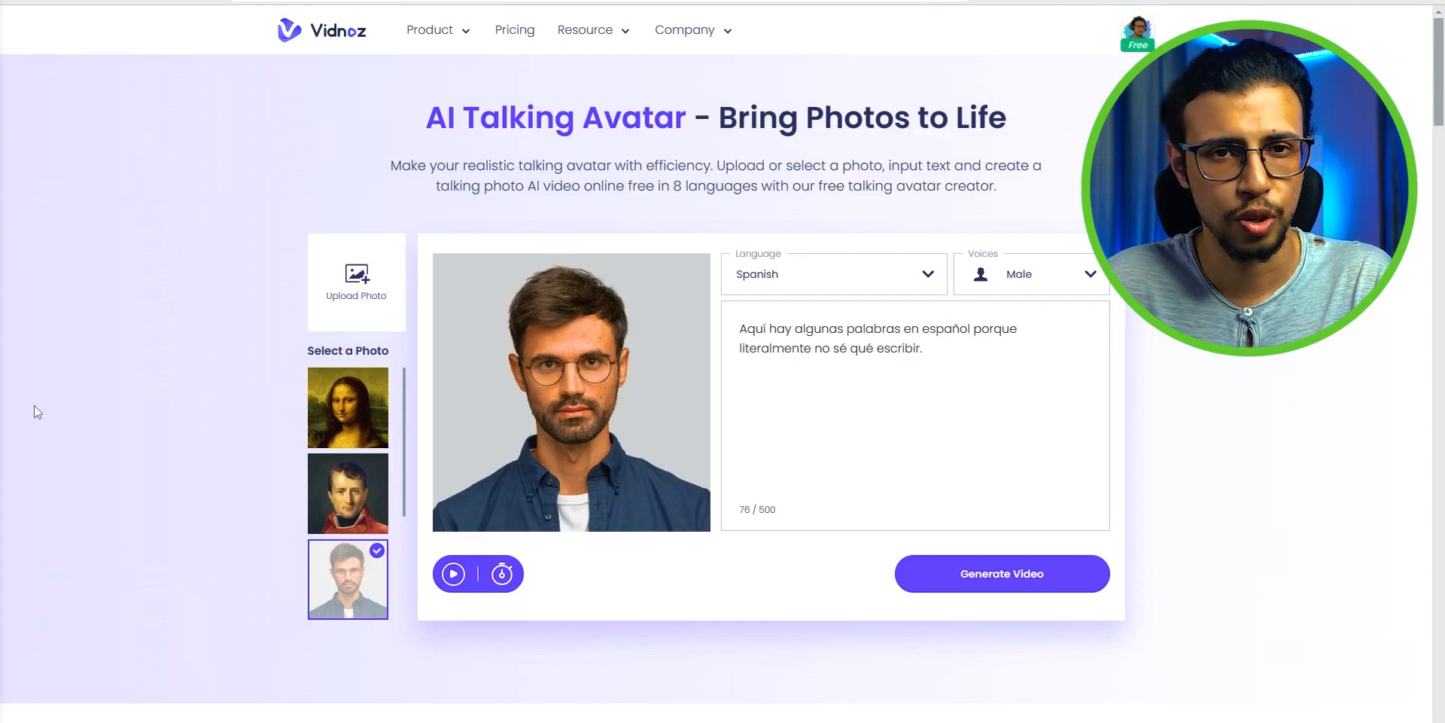
Reopen the Language dropdown and keep Spanish selected for the script.
click(833, 274)
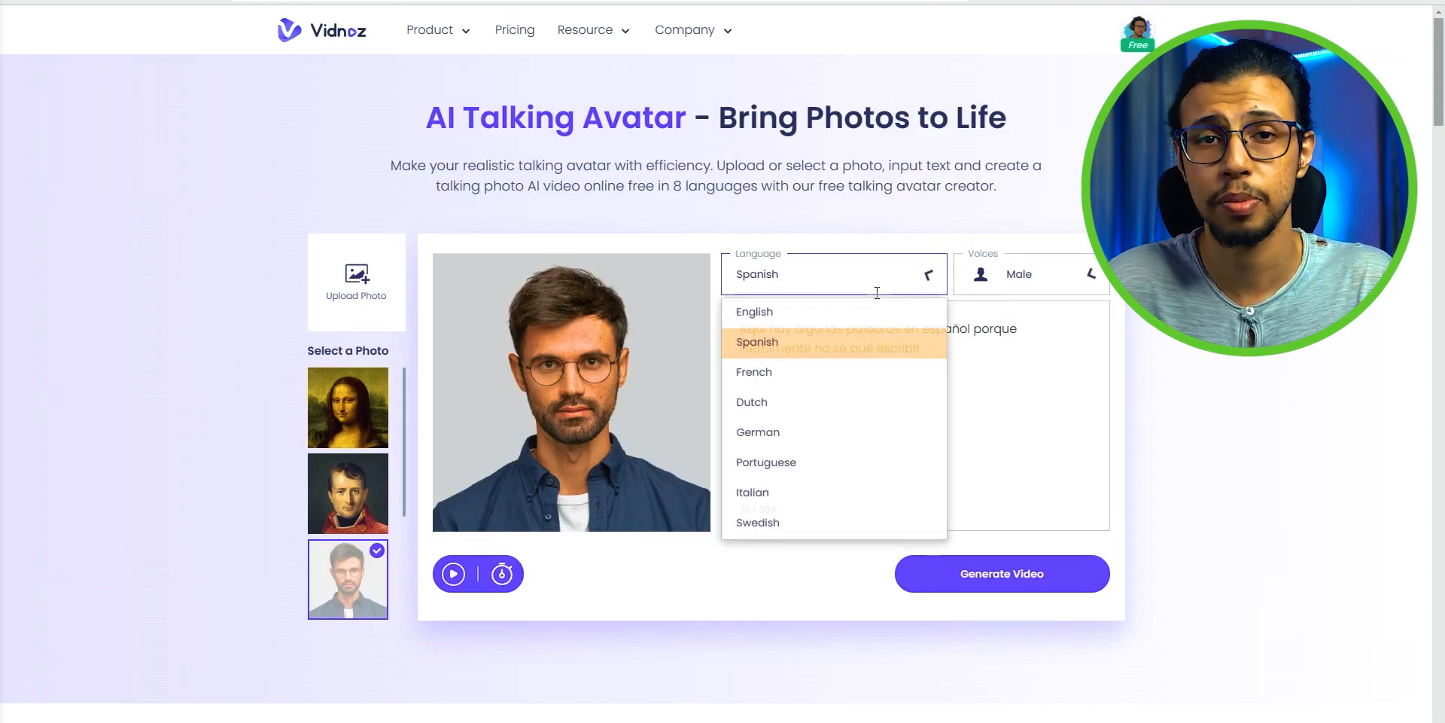
click(757, 341)
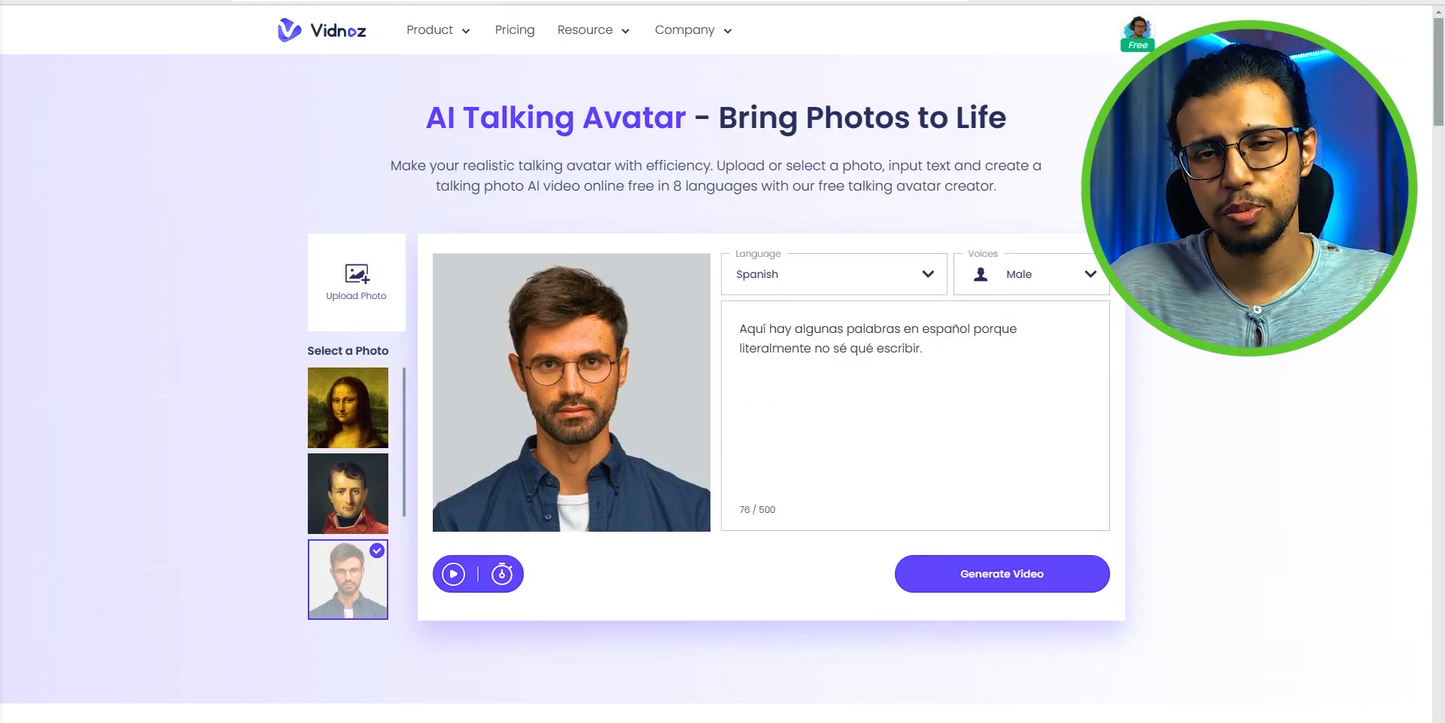